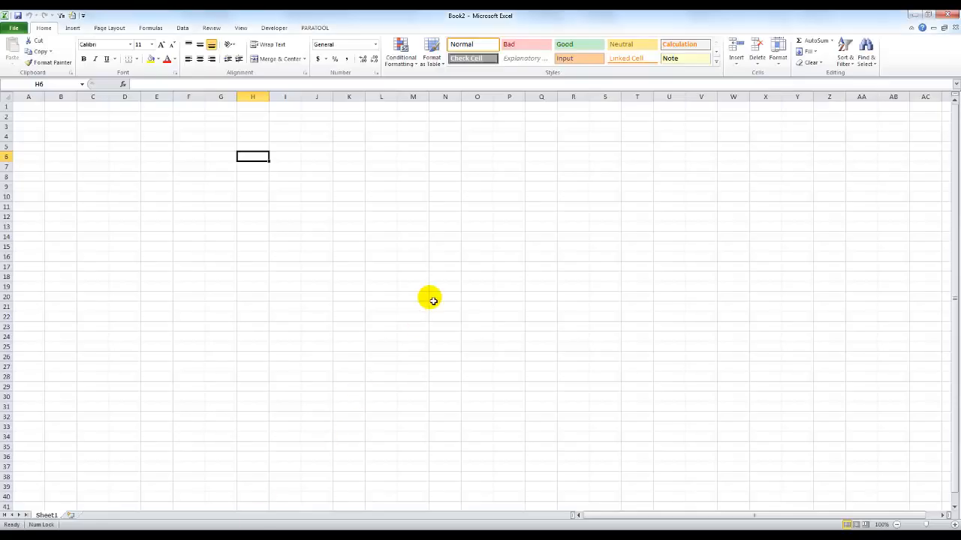
mouse_move(179, 224)
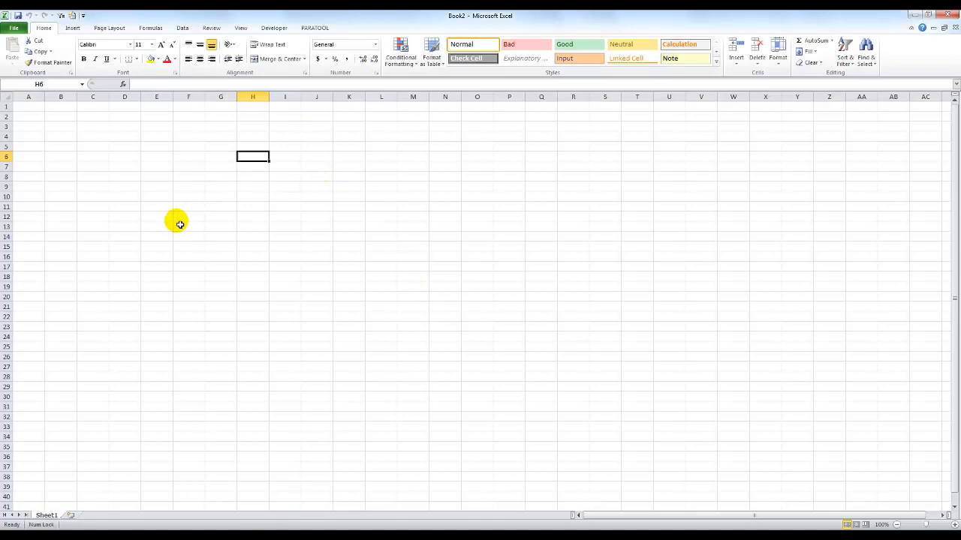
mouse_move(122, 151)
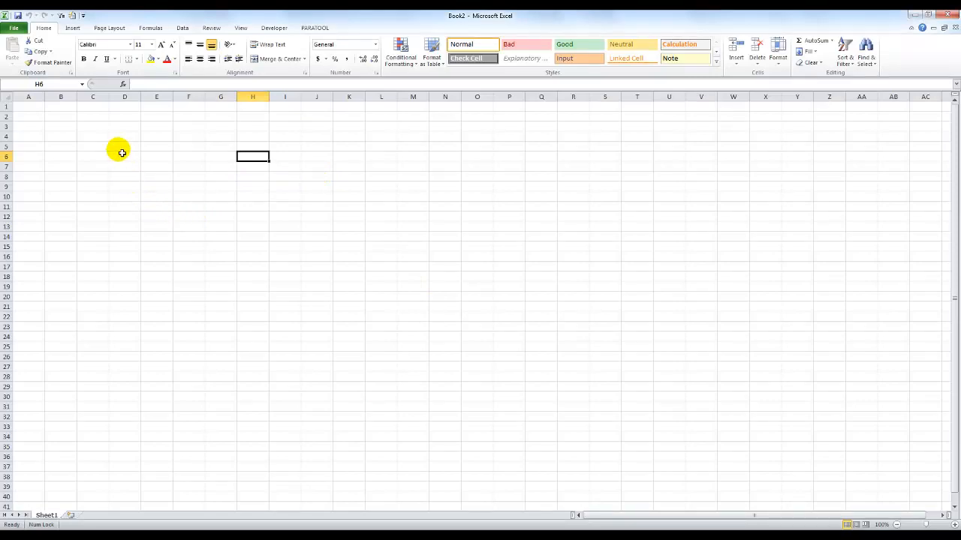
Search the ExTool apps for 'import', select XTRACT_ImportXPJ and launch it.
right_click(120, 150)
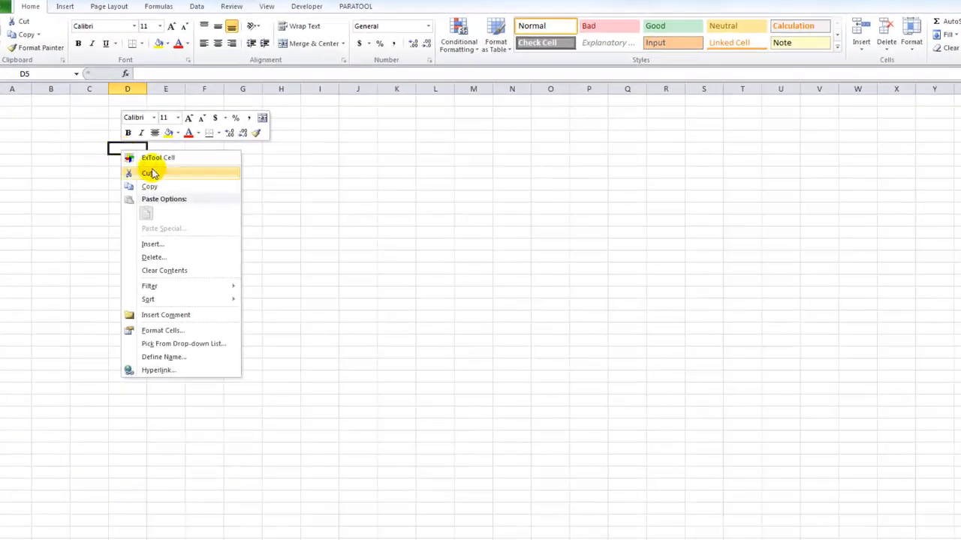
mouse_move(193, 159)
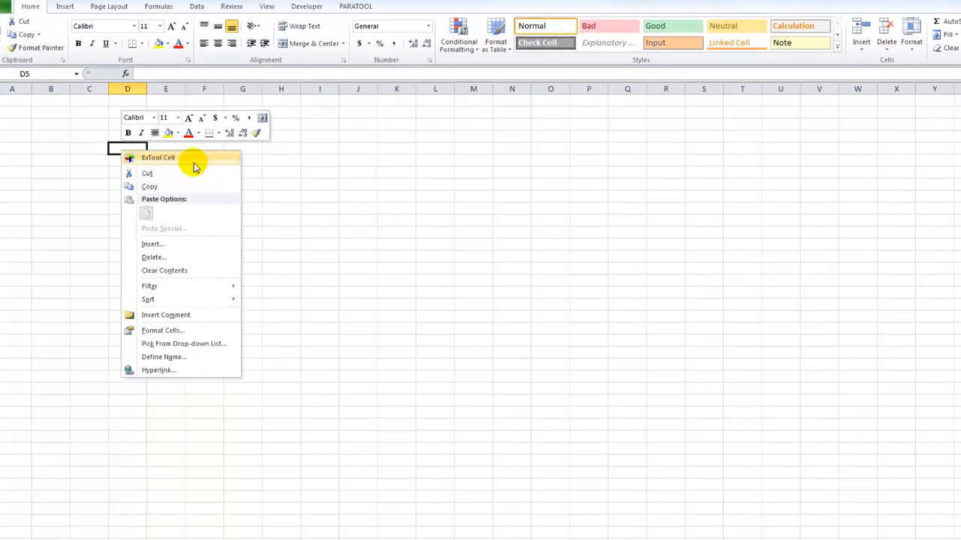
click(157, 158)
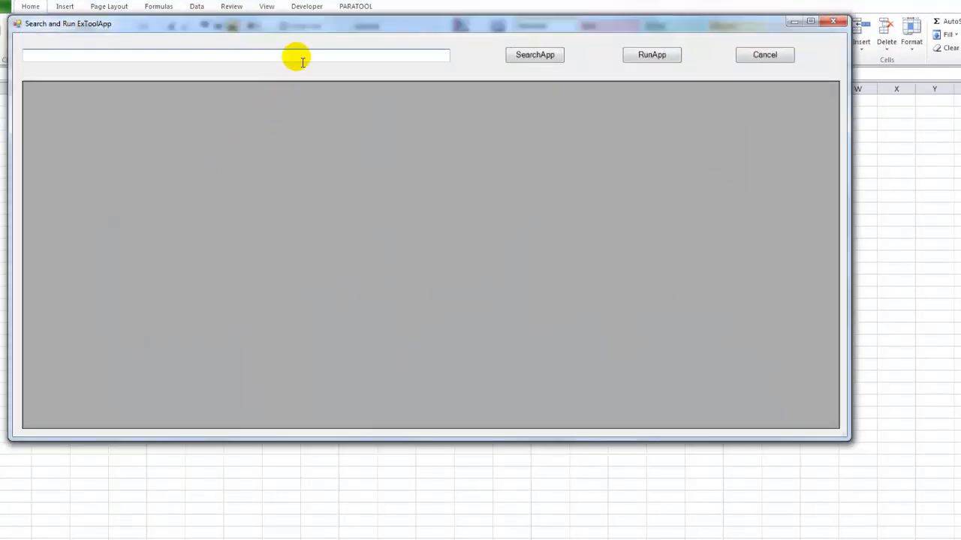
text(importxp)
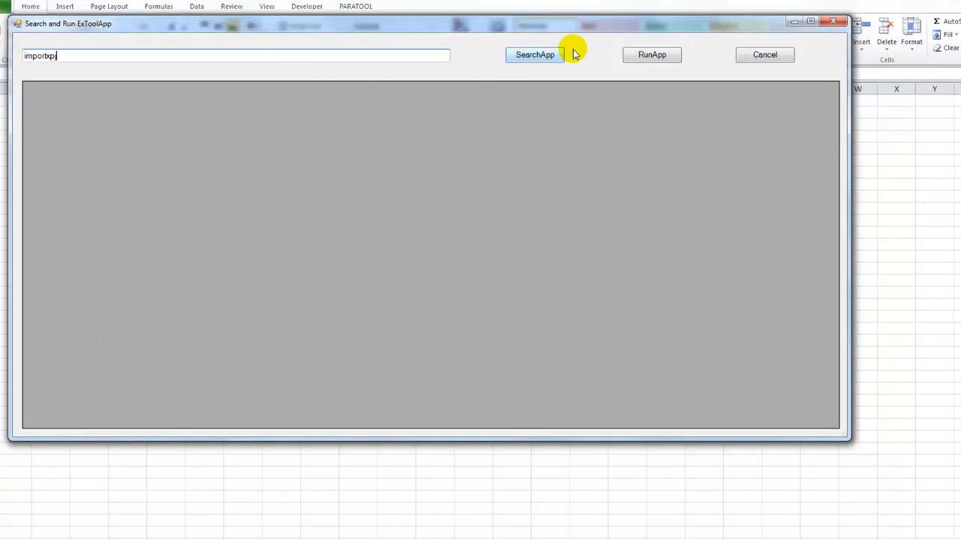
click(534, 54)
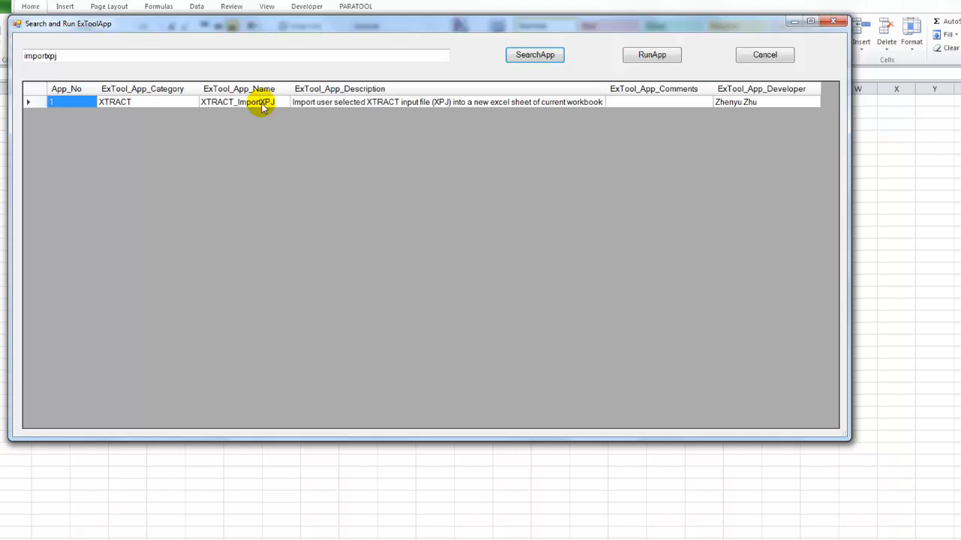
click(241, 108)
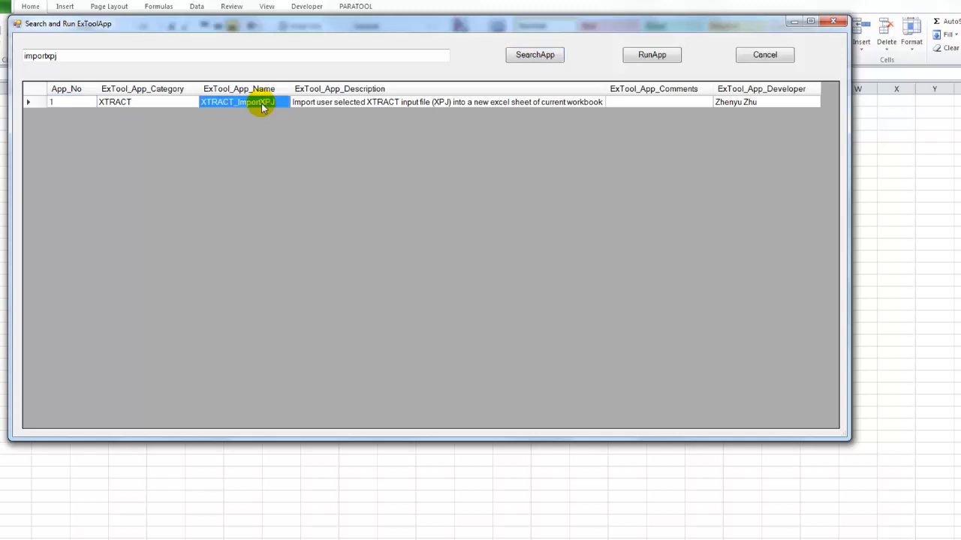
click(652, 54)
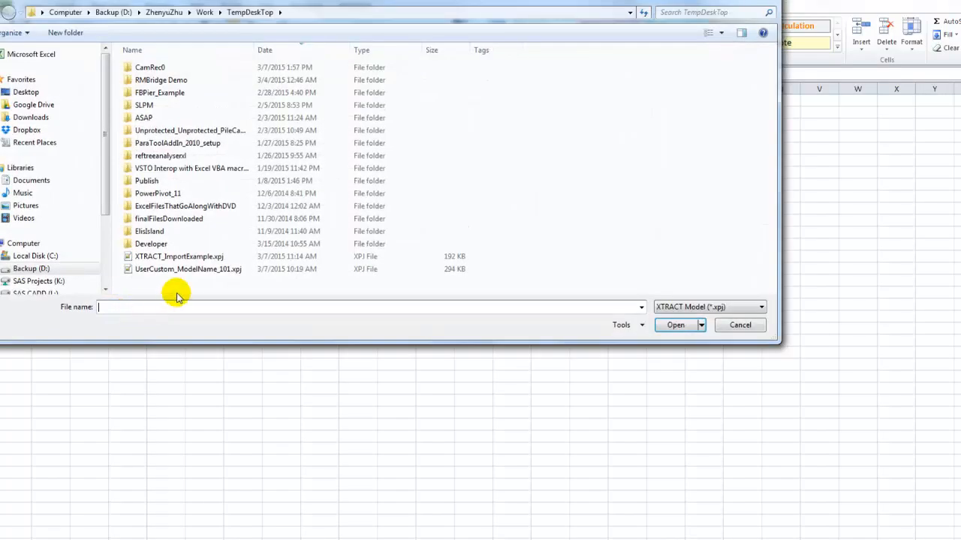
Open XTRACT_ImportExample.xpj so its definitions load into a new sheet.
click(179, 255)
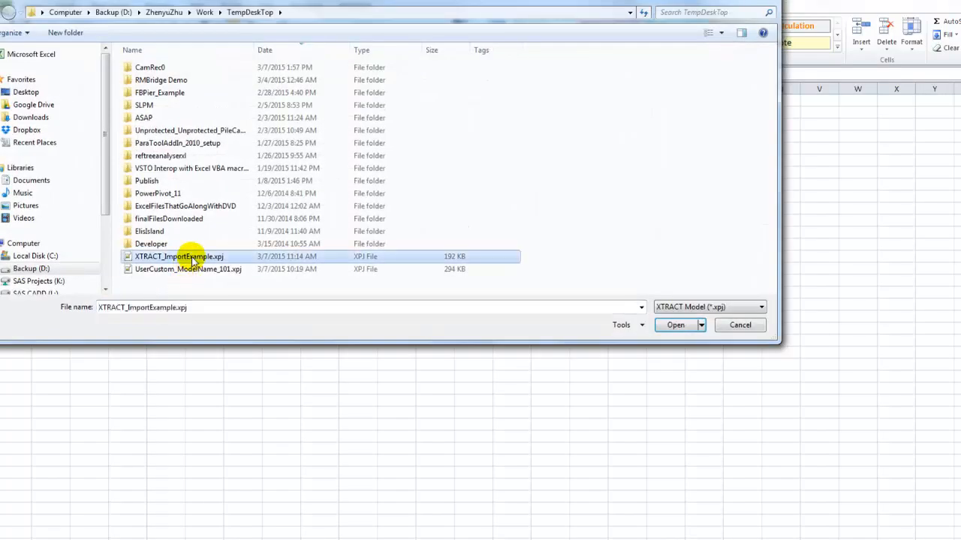
click(676, 324)
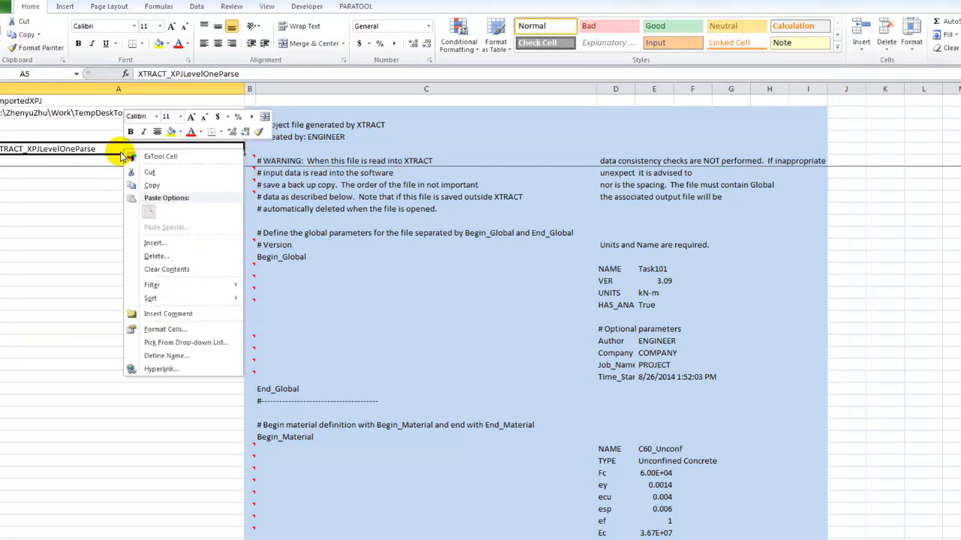
Run XTRACT_XPJLevelOneParse on the columns holding the imported XPJ text.
double_click(38, 149)
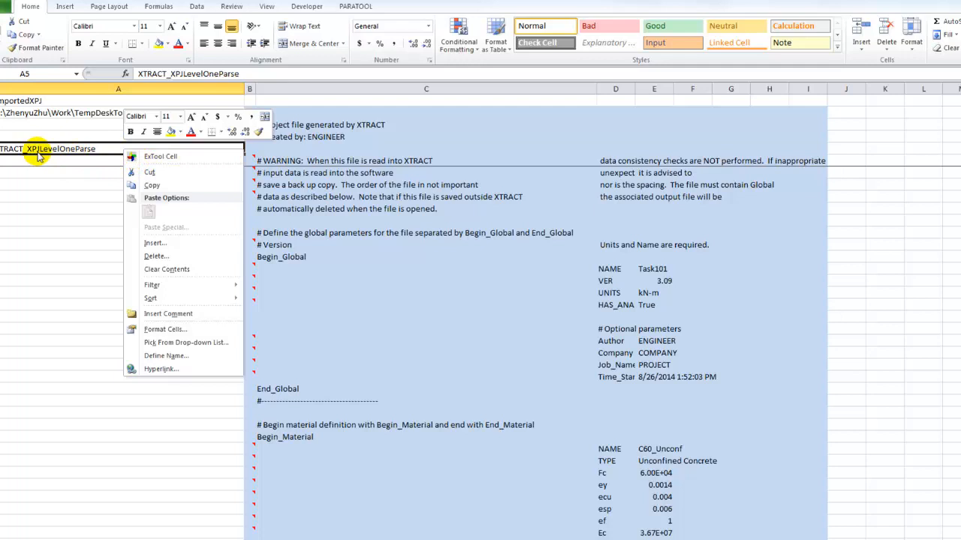
mouse_move(172, 163)
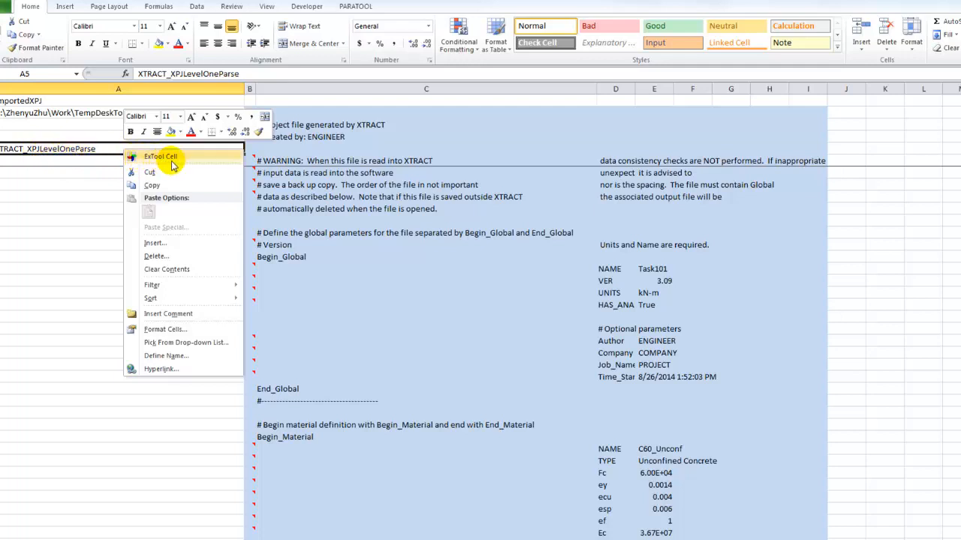
mouse_move(177, 163)
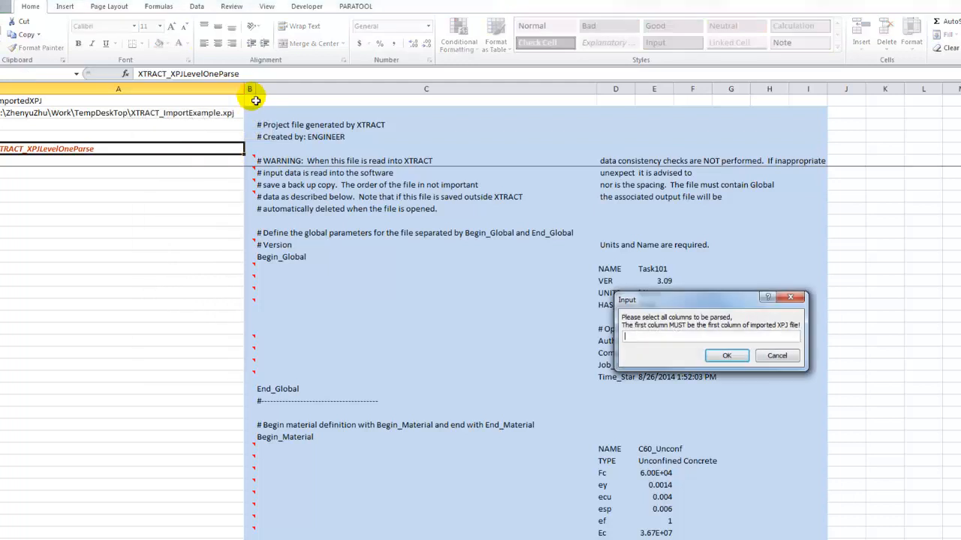
drag(249, 98, 678, 98)
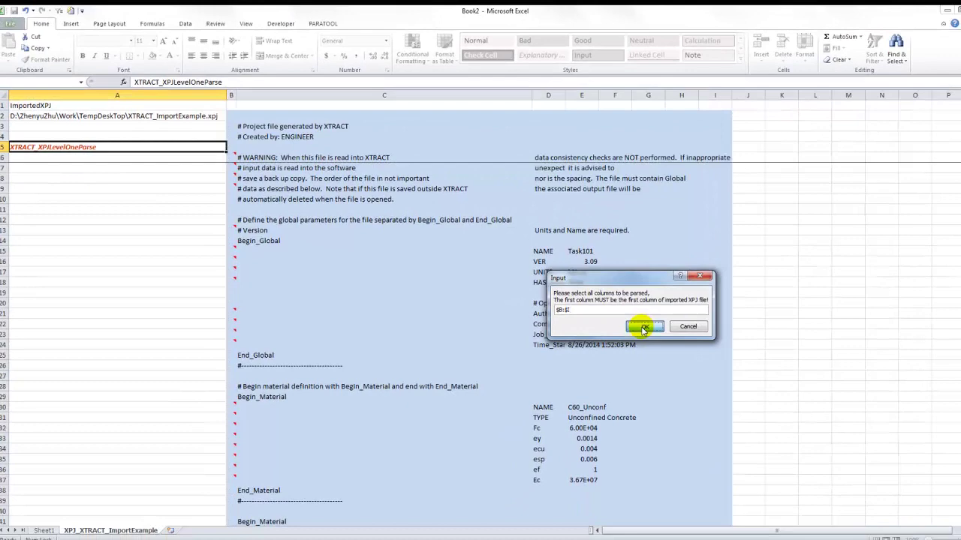
click(644, 327)
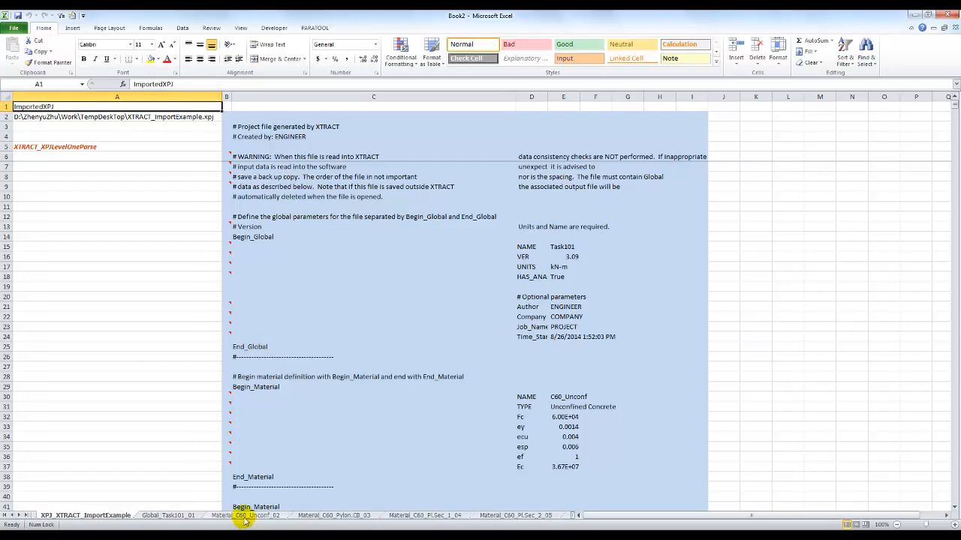
Browse the new Global_Task101 and material sheets, then return to the import sheet.
click(167, 515)
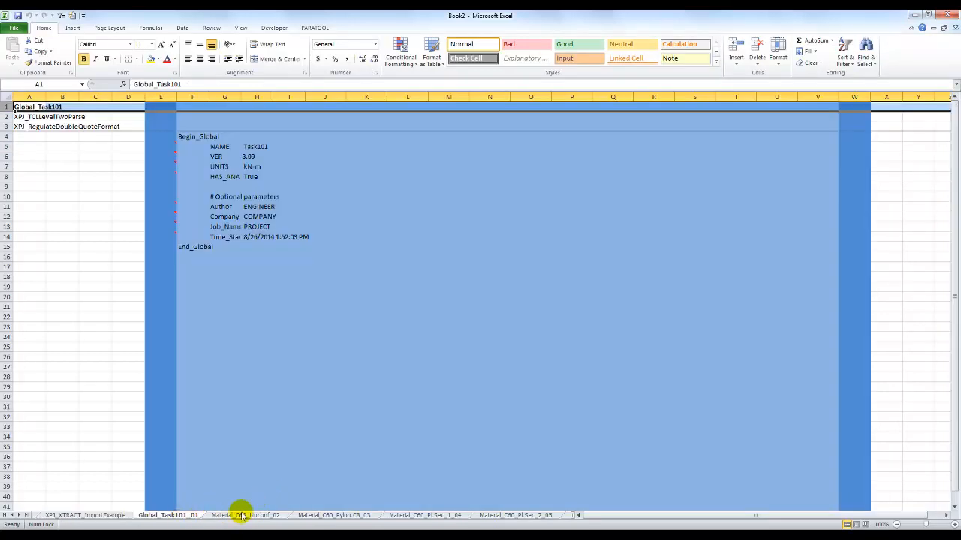
click(240, 513)
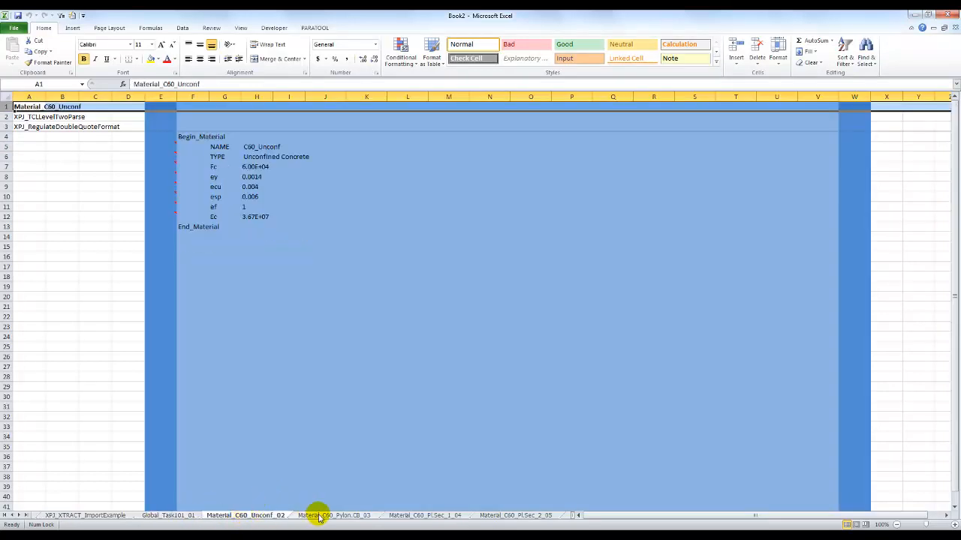
click(430, 517)
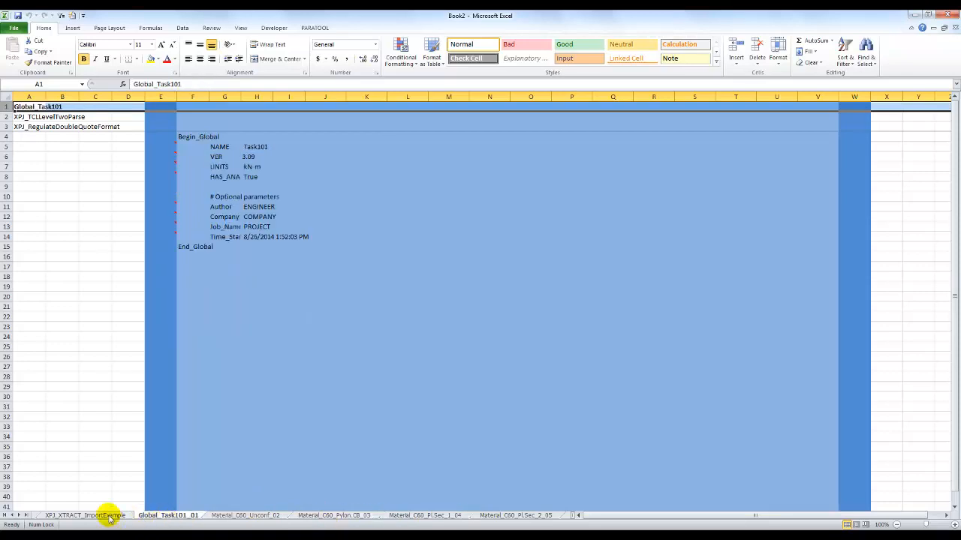
click(83, 515)
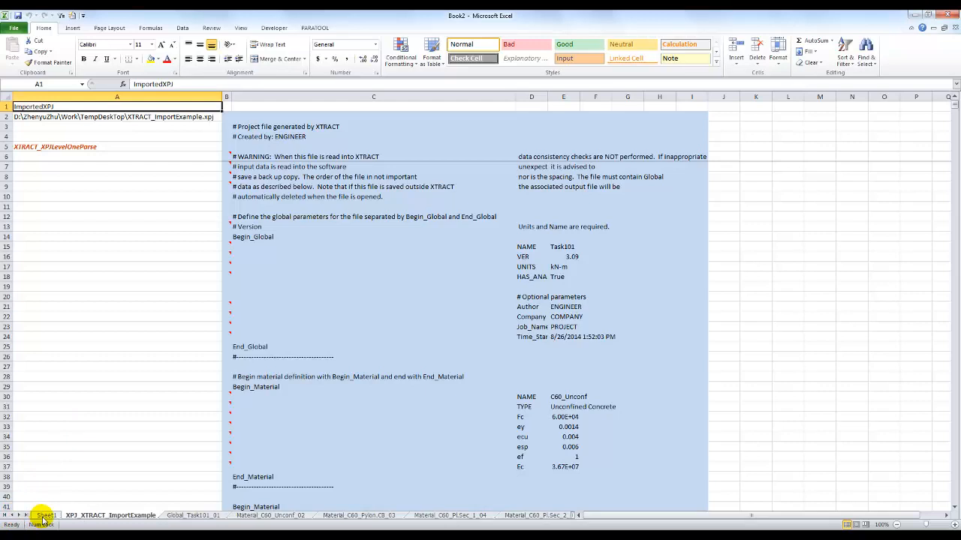
Generate the XTRACT Model Summary sheet from the XTRACT_ImportXPJ cell on Sheet1.
click(45, 517)
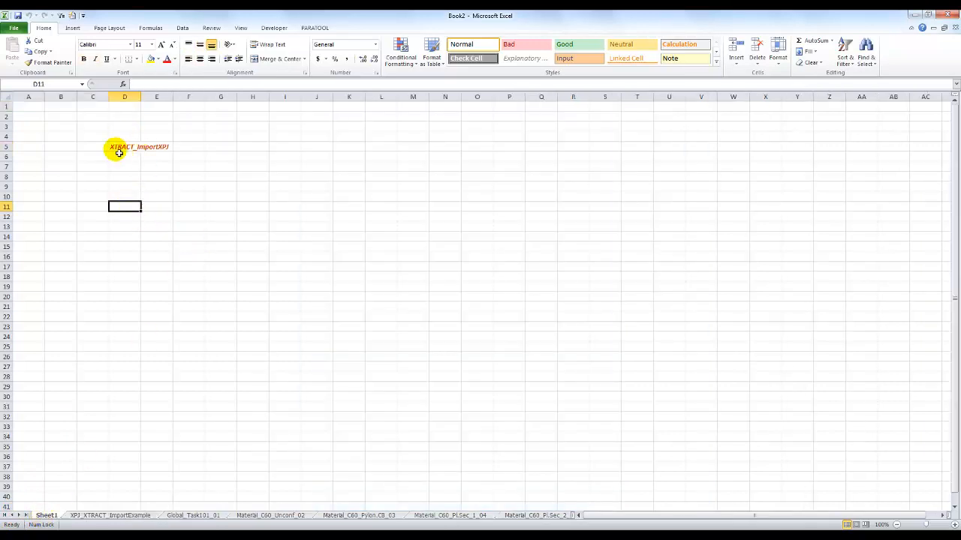
right_click(120, 147)
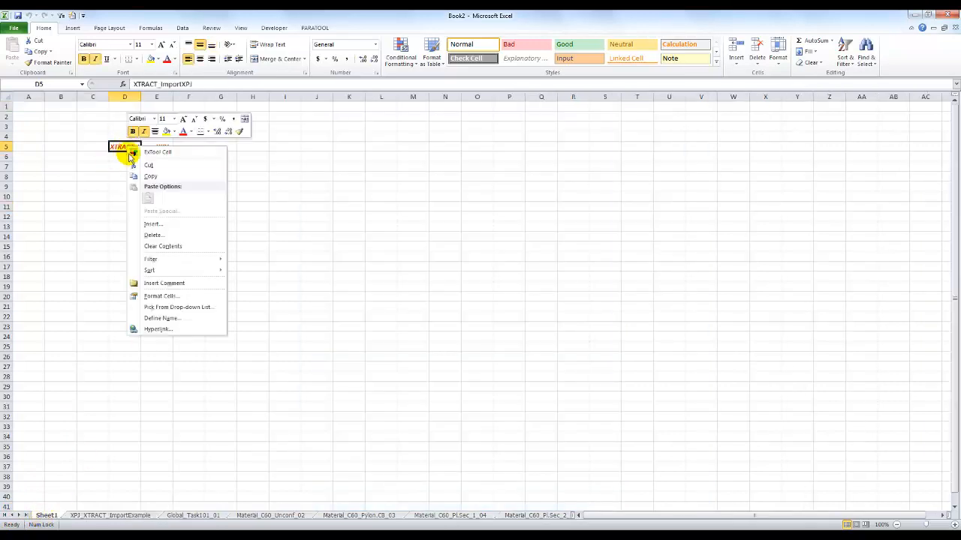
mouse_move(158, 152)
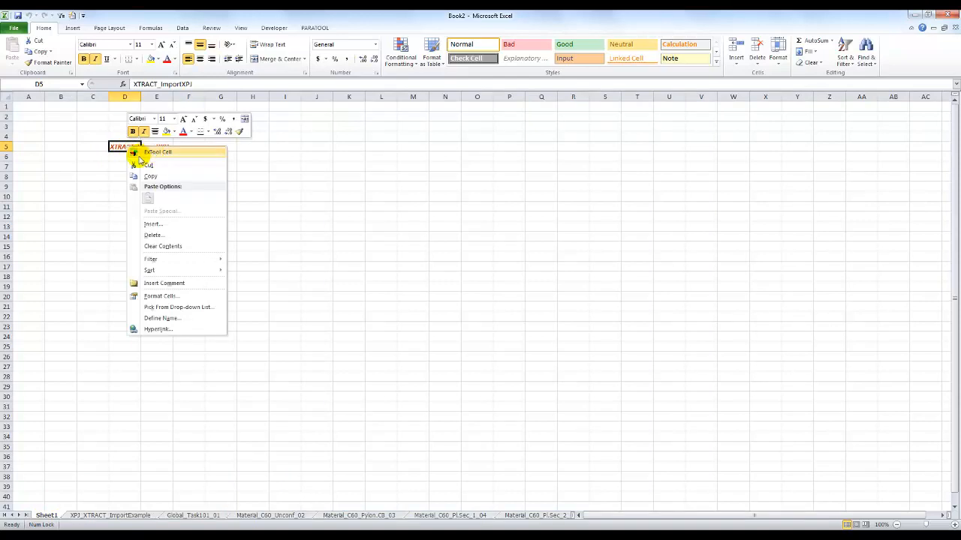
click(126, 145)
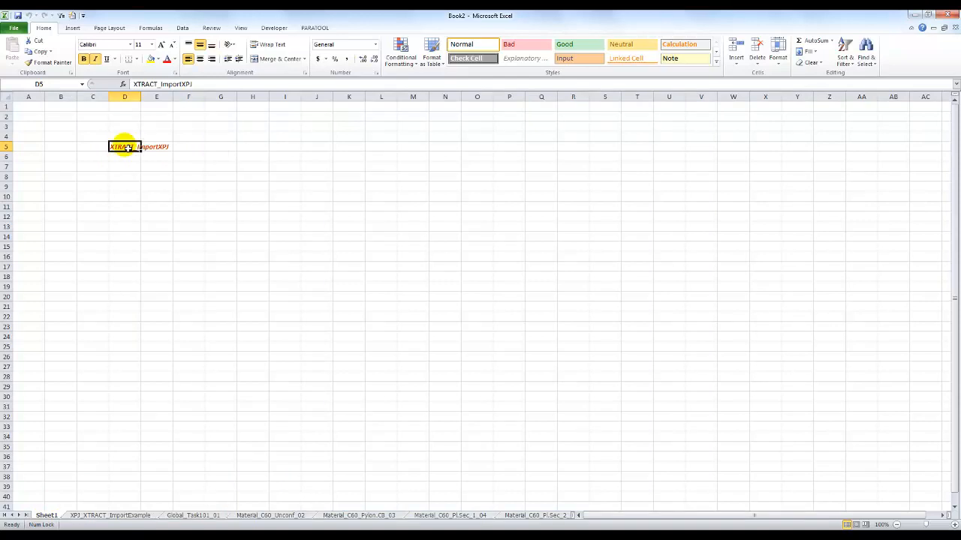
right_click(123, 147)
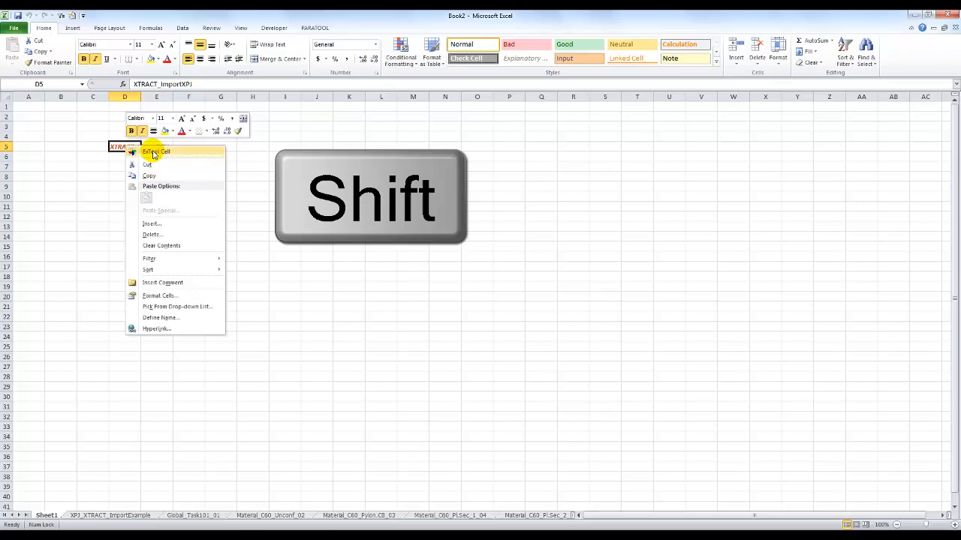
click(147, 163)
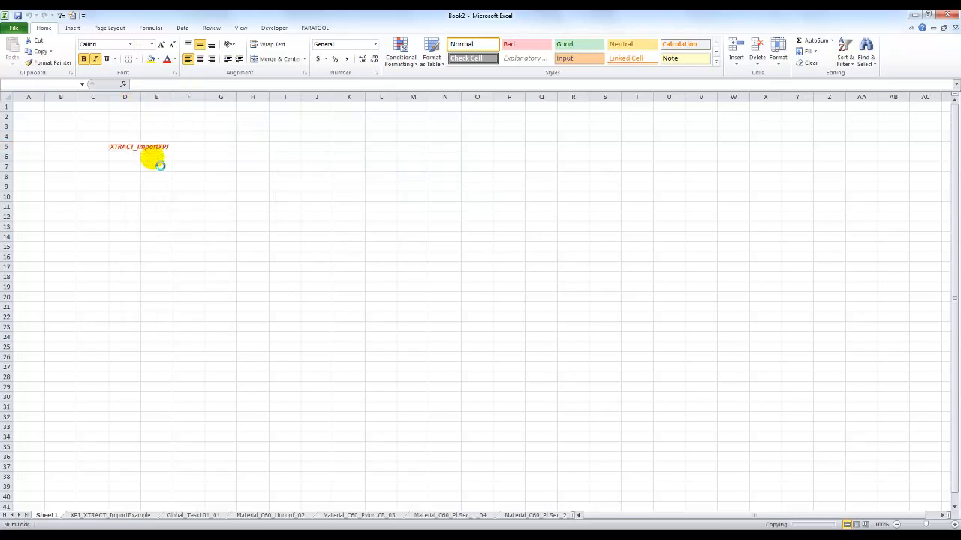
click(105, 515)
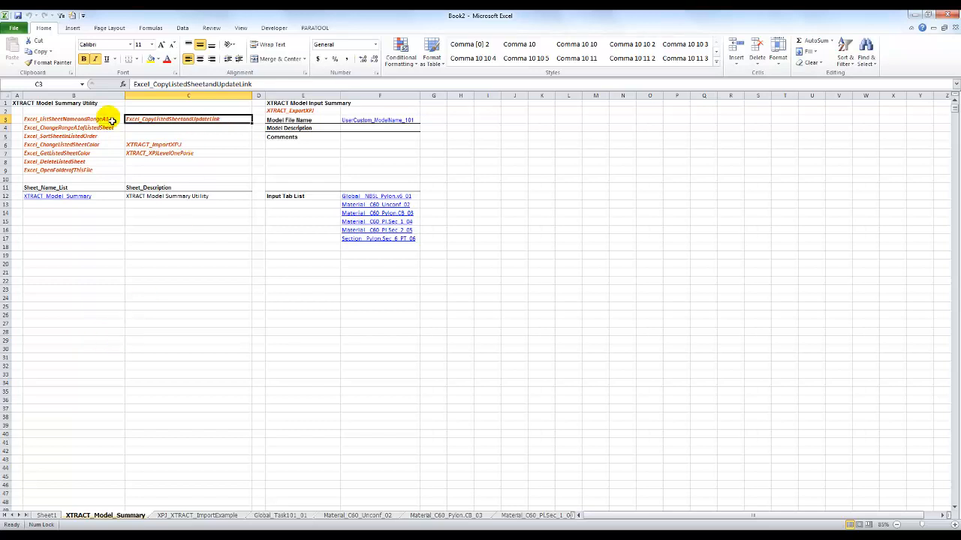
List all sheet names at B11 and paste those from Global_Task101_01 into the Input Tab List at F12.
right_click(78, 120)
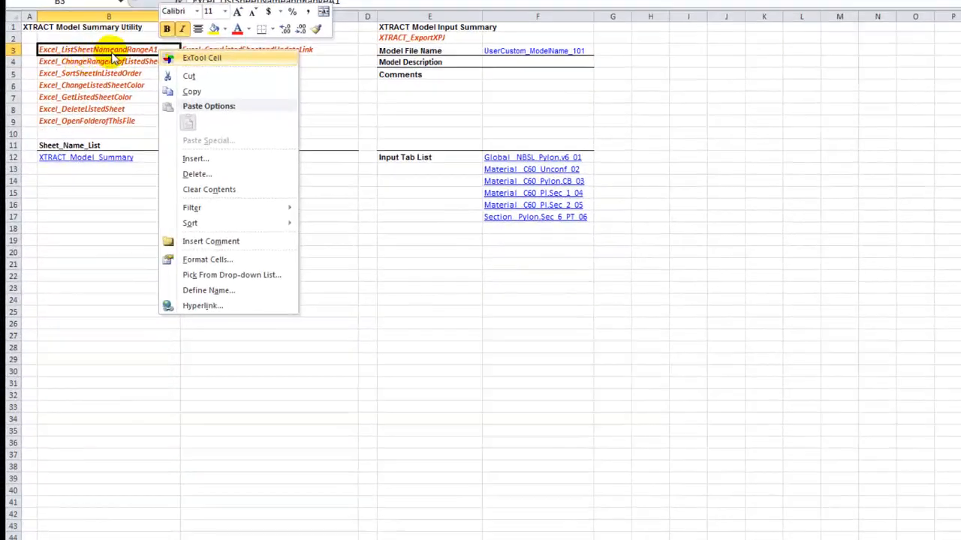
mouse_move(194, 63)
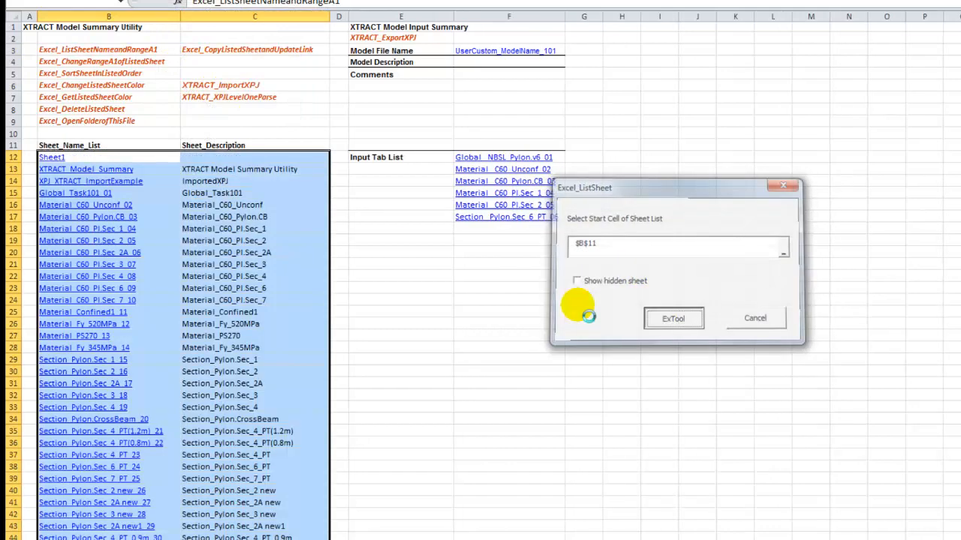
click(673, 318)
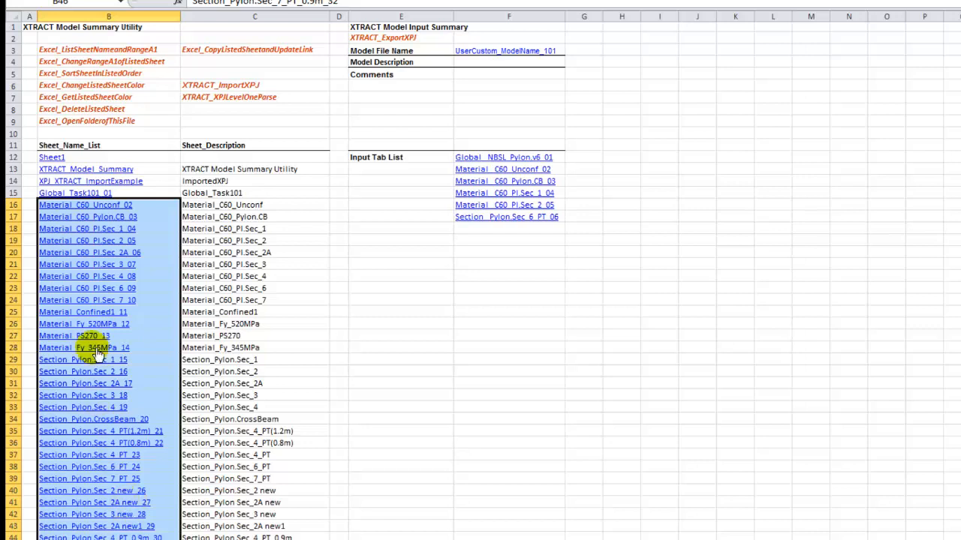
mouse_move(96, 209)
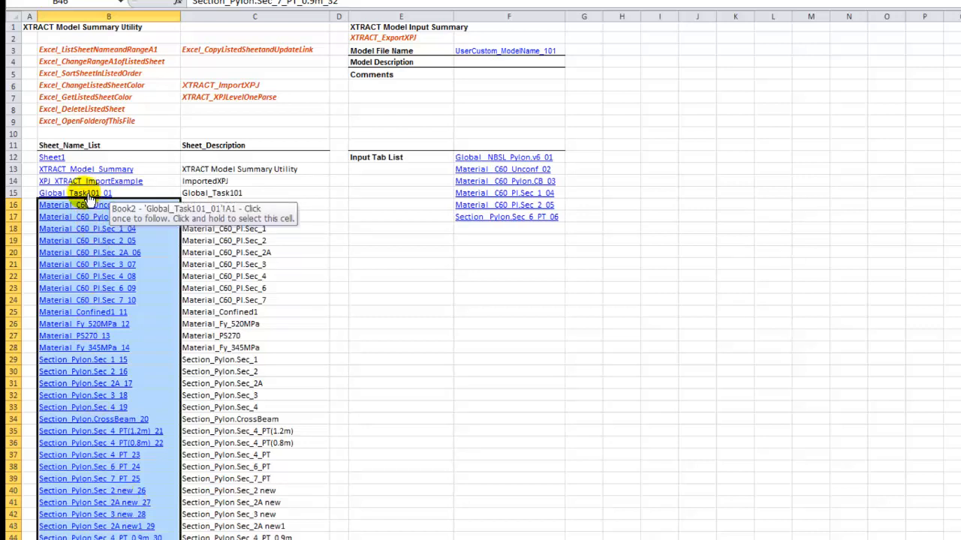
click(88, 180)
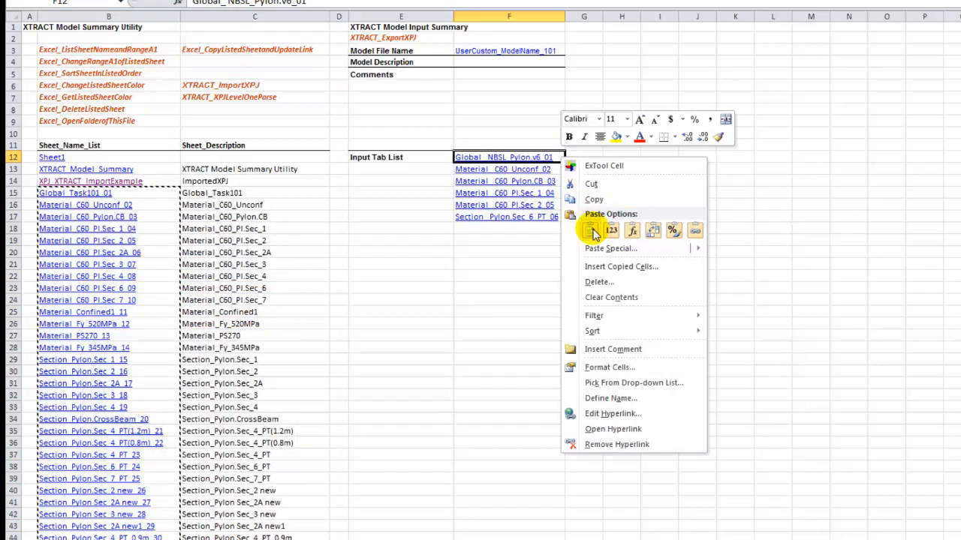
click(572, 232)
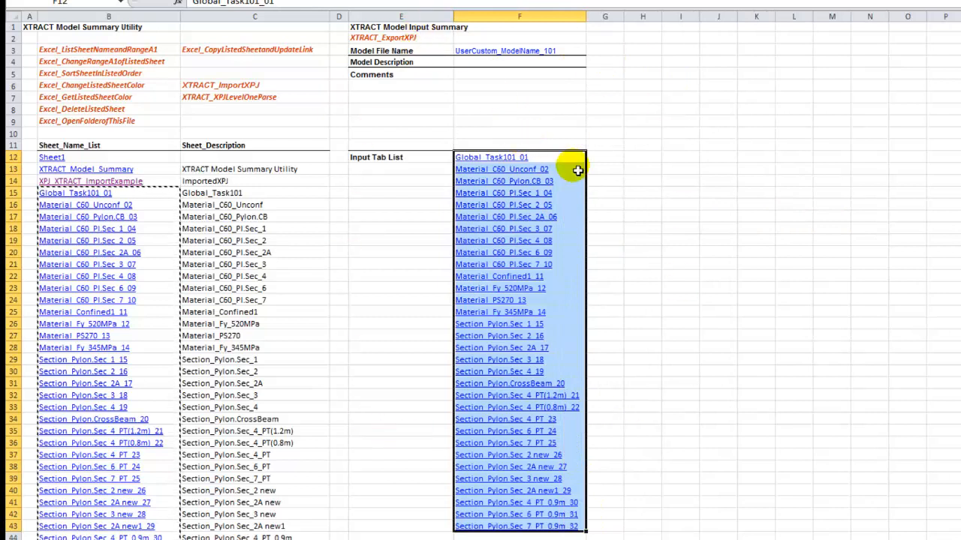
mouse_move(503, 123)
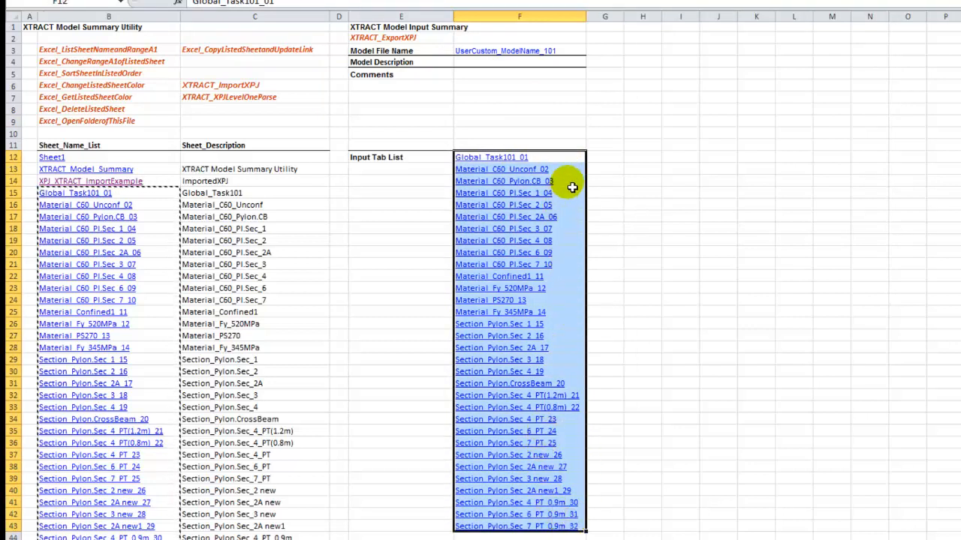
mouse_move(507, 144)
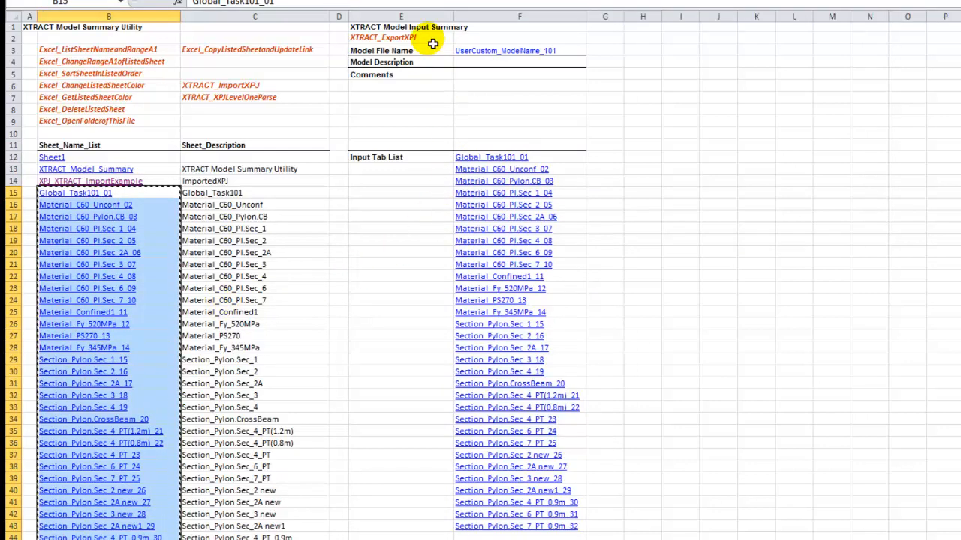
Run XTRACT_ExportXPJ with $F$12:$F$43 as the sheet list to export.
click(393, 38)
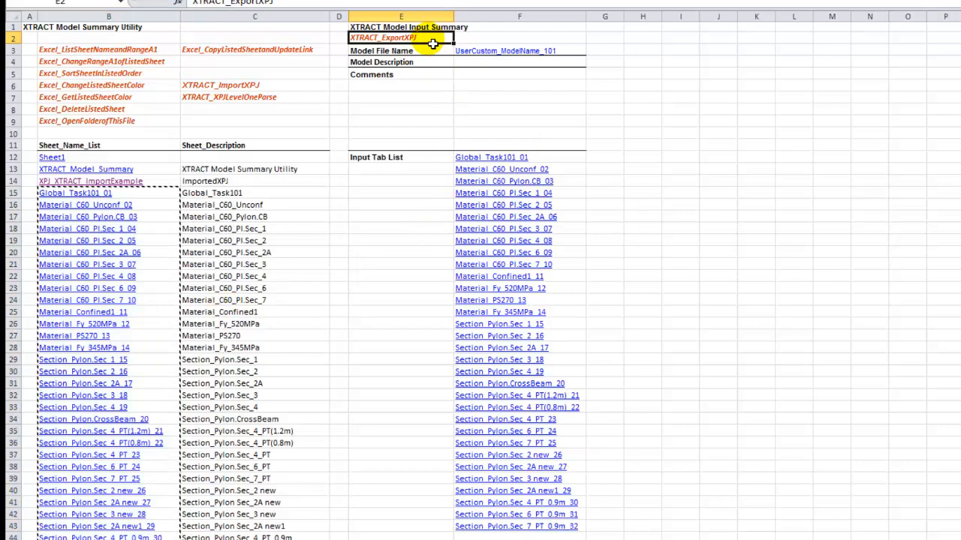
right_click(401, 37)
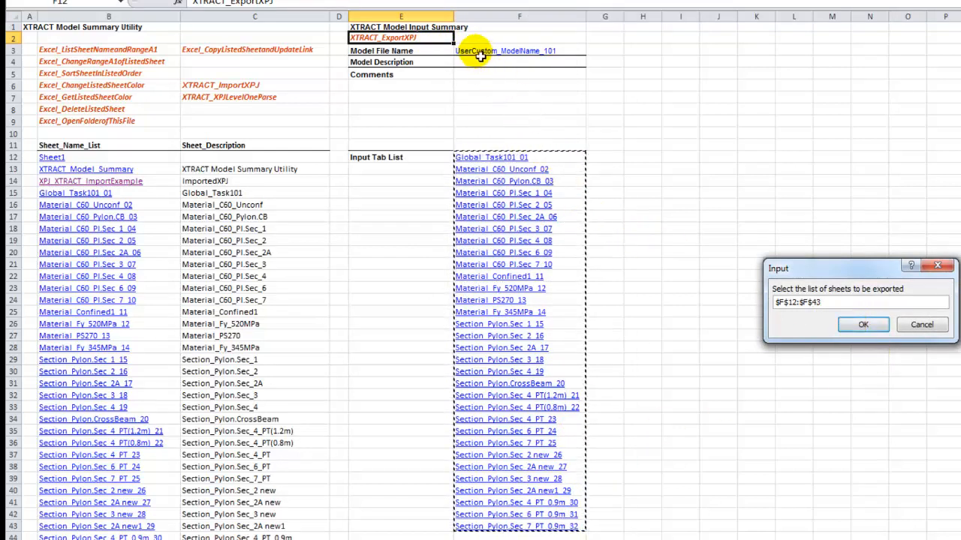
mouse_move(448, 46)
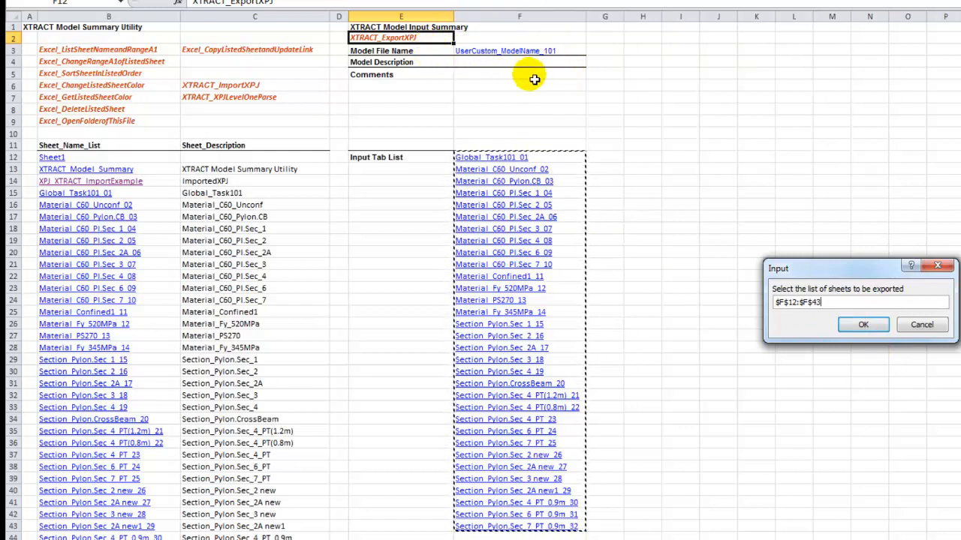
mouse_move(499, 68)
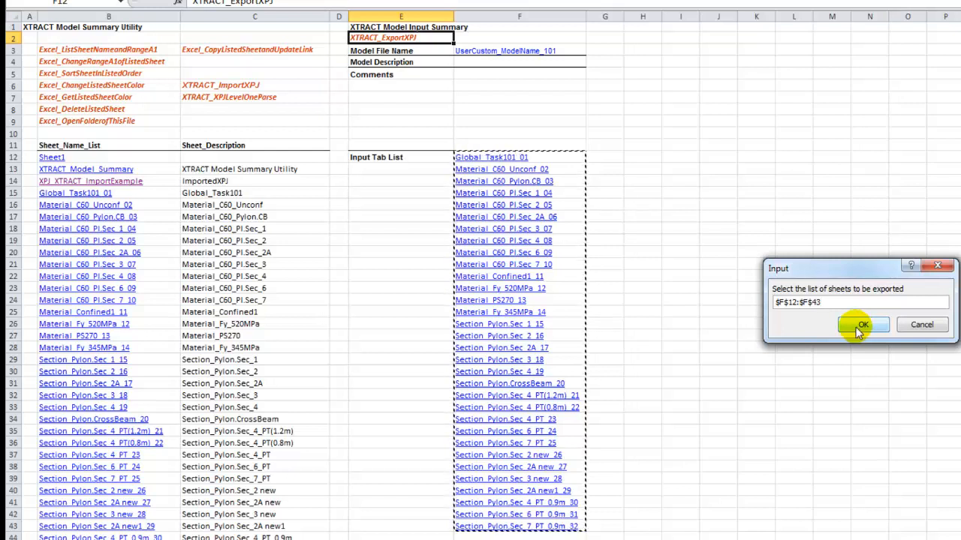
click(866, 325)
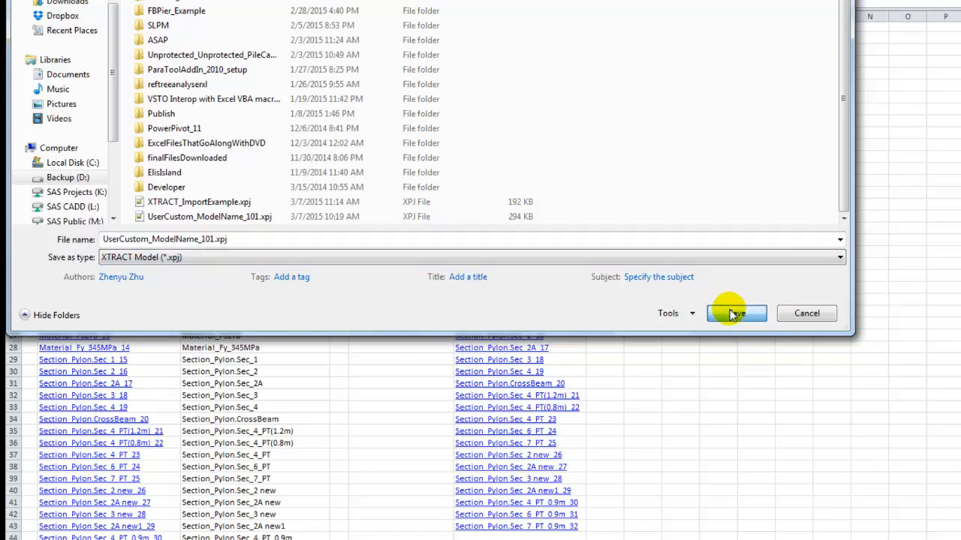
Save the exported model as UserCustom_ModelName_101.xpj.
click(736, 314)
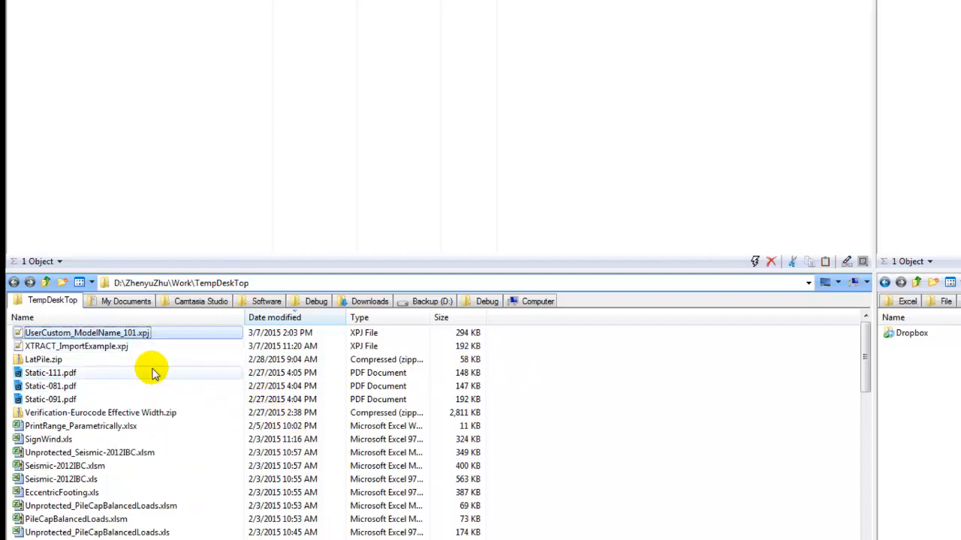
Open XTRACT_ImportExample.xpj and the exported UserCustom_ModelName_101.xpj in Notepad++.
click(75, 346)
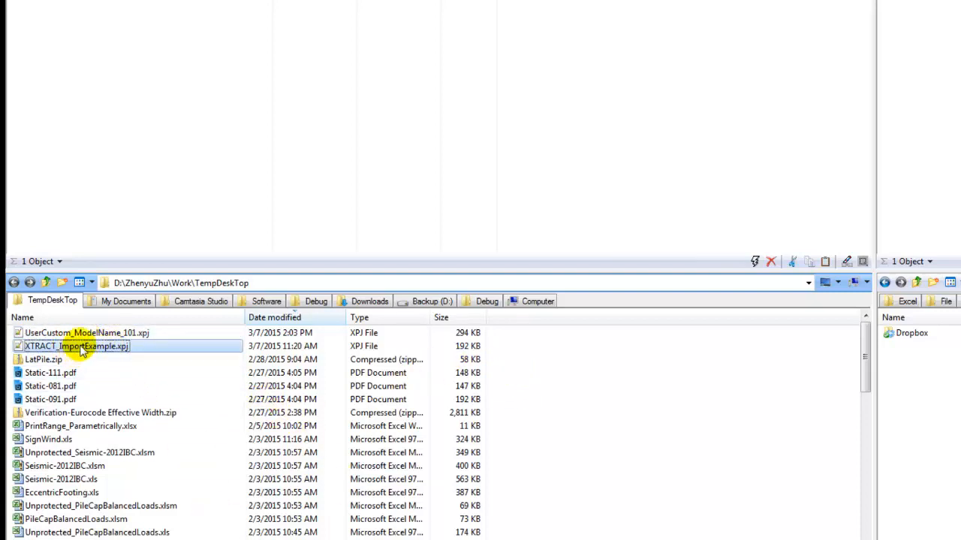
double_click(71, 347)
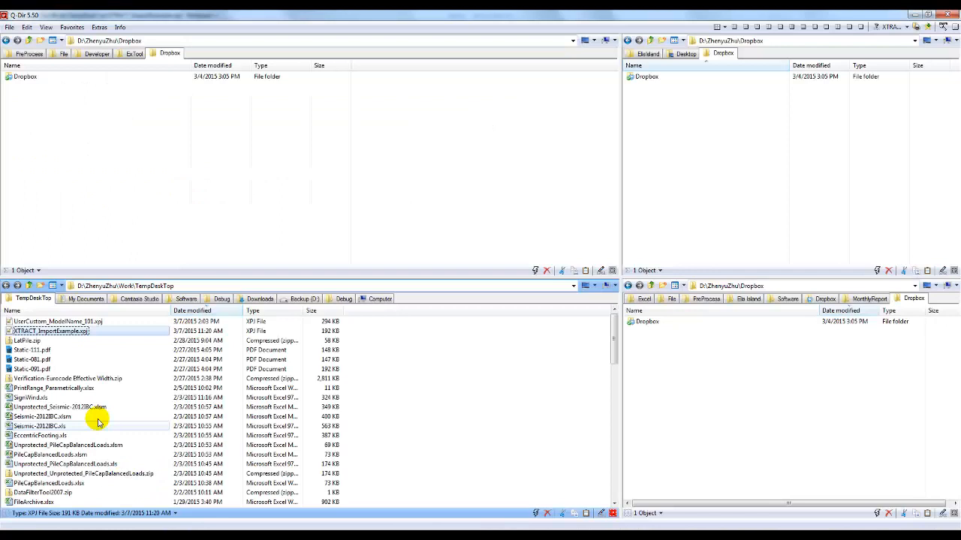
double_click(58, 315)
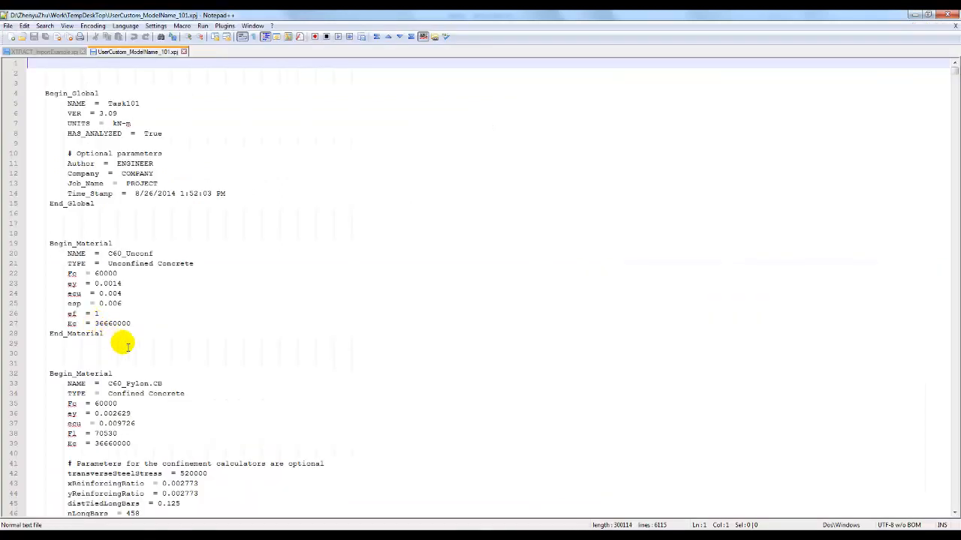
mouse_move(134, 343)
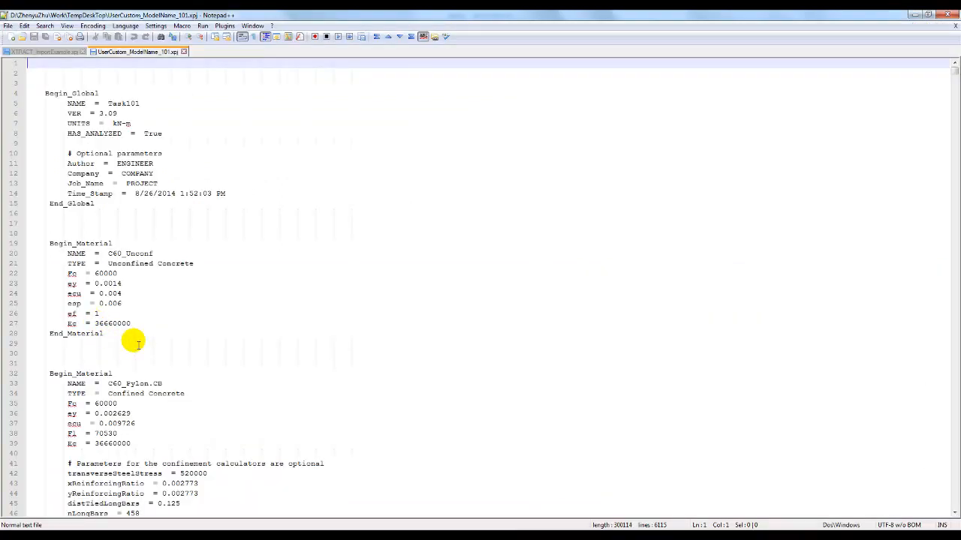
Inspect the end of the C60_Unconf material block in the exported file.
click(133, 344)
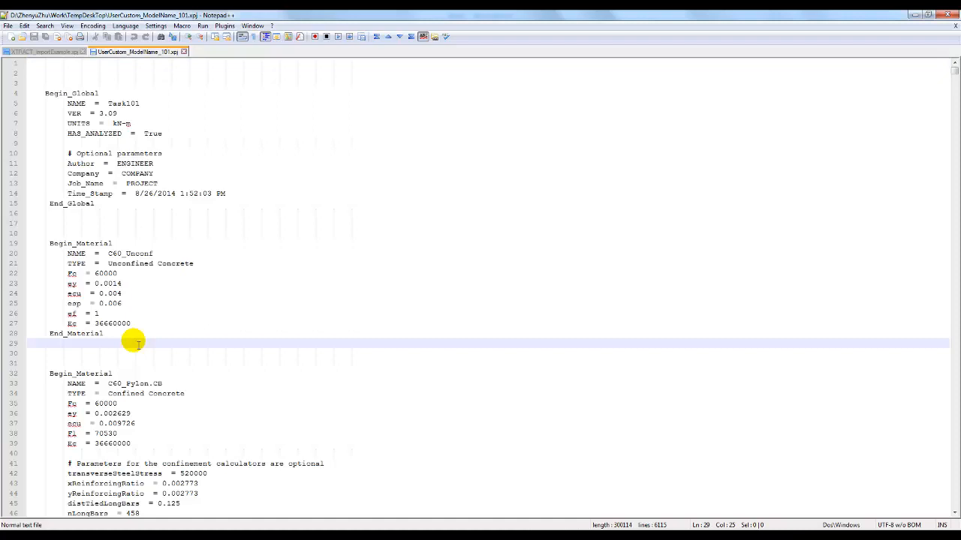
mouse_move(376, 369)
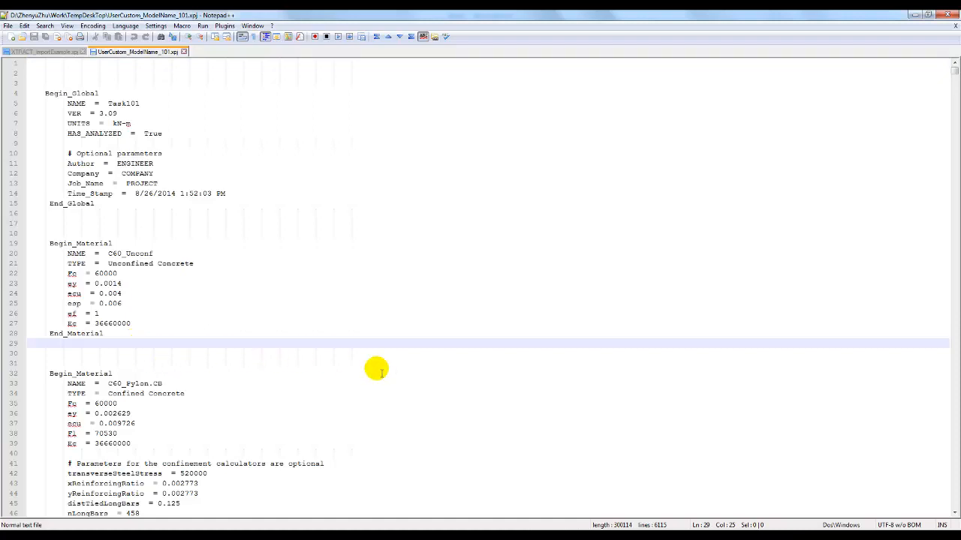
mouse_move(955, 72)
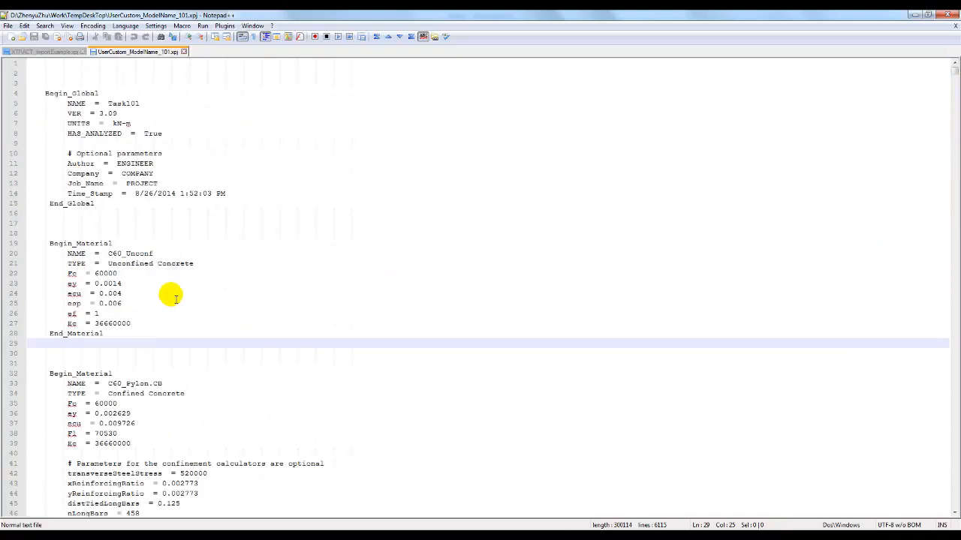
mouse_move(180, 354)
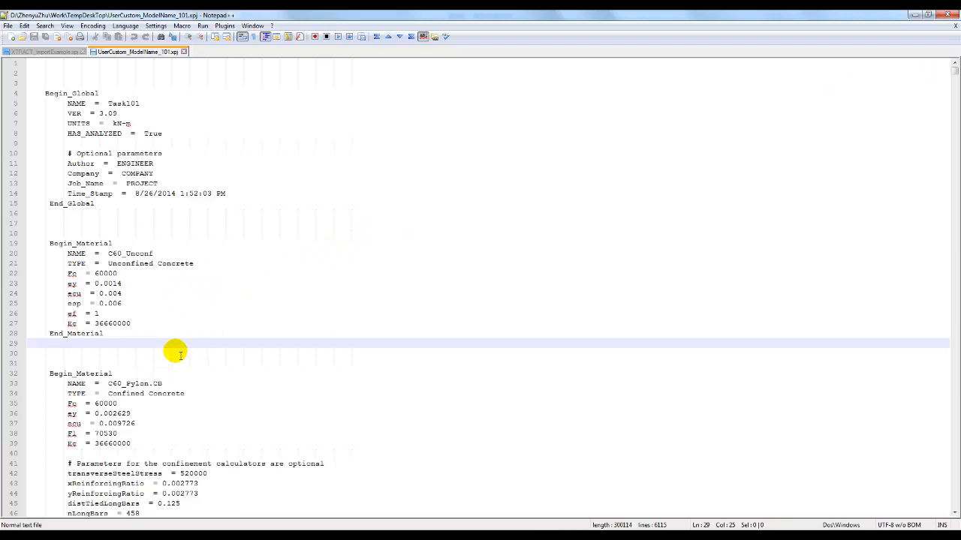
mouse_move(279, 517)
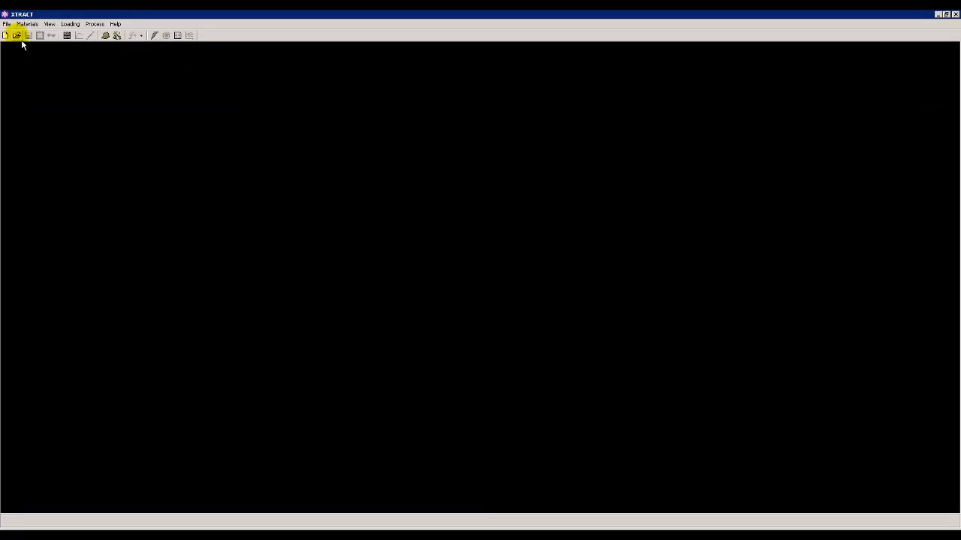
Open the XTRACT_ImportExample project in XTRACT and view its materials and a pylon section's geometry.
click(18, 36)
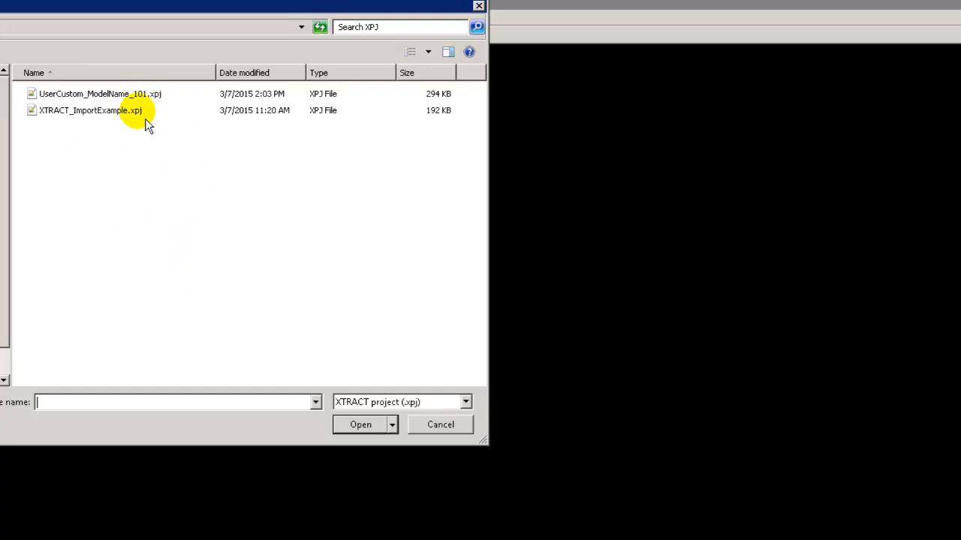
click(87, 111)
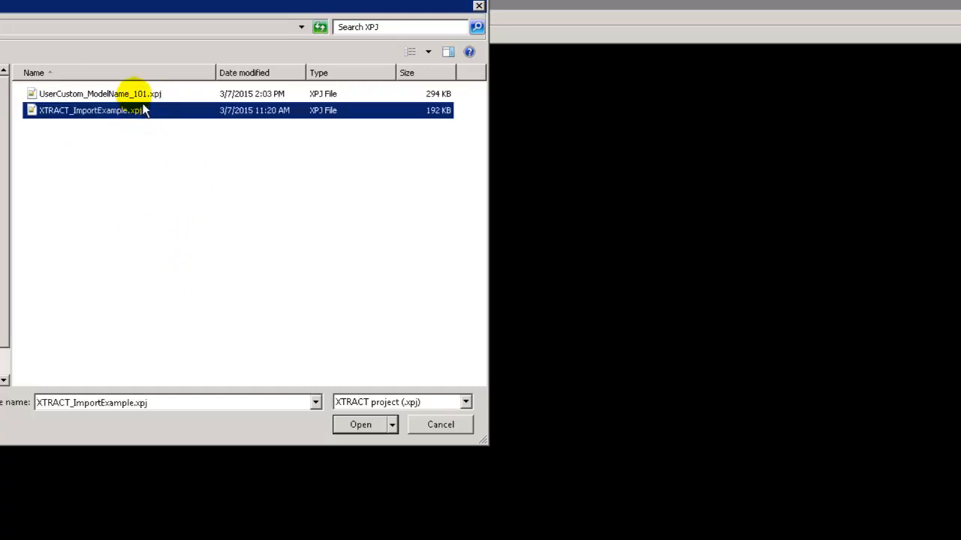
click(97, 96)
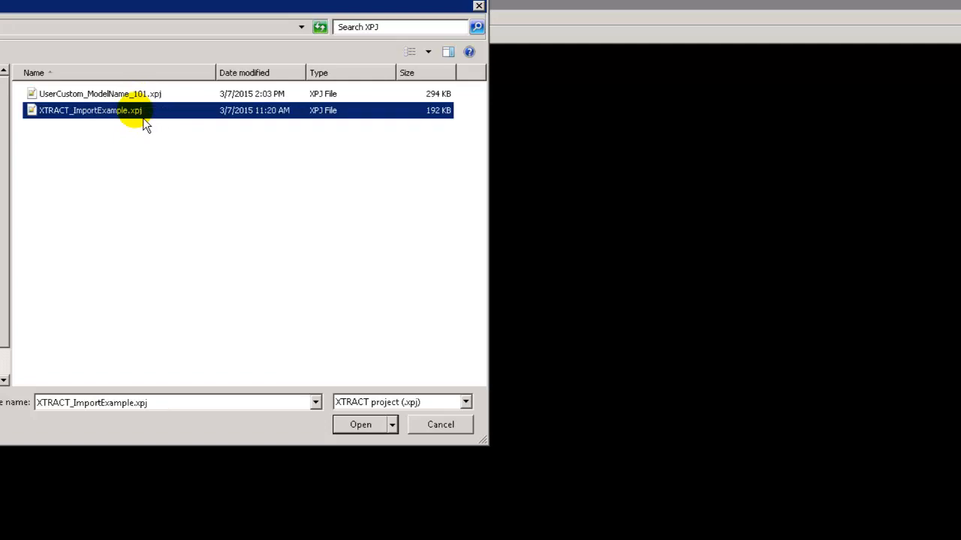
click(357, 423)
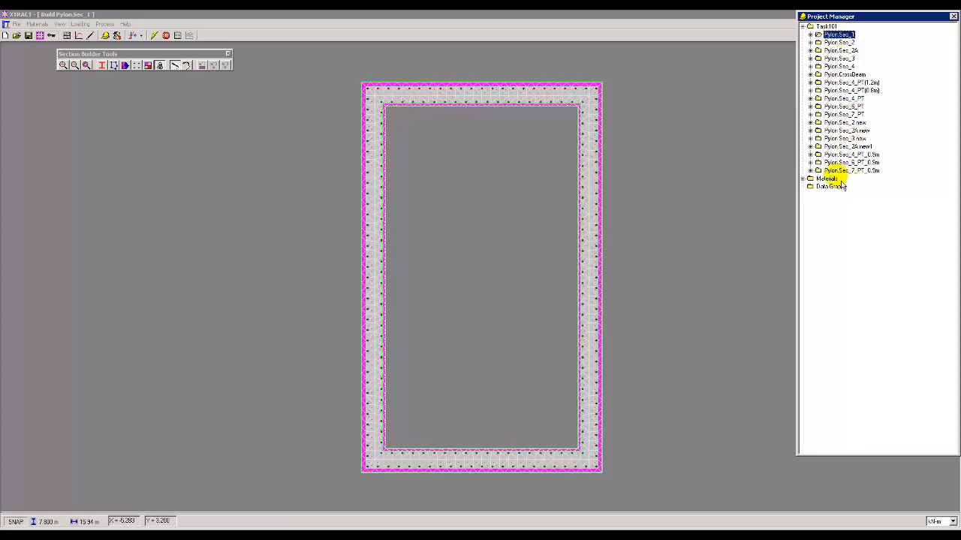
click(801, 178)
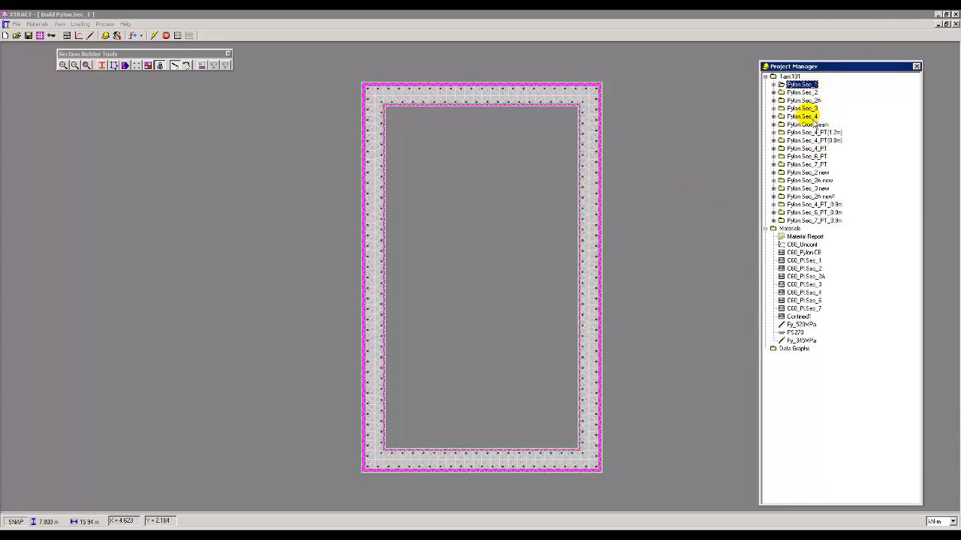
click(802, 99)
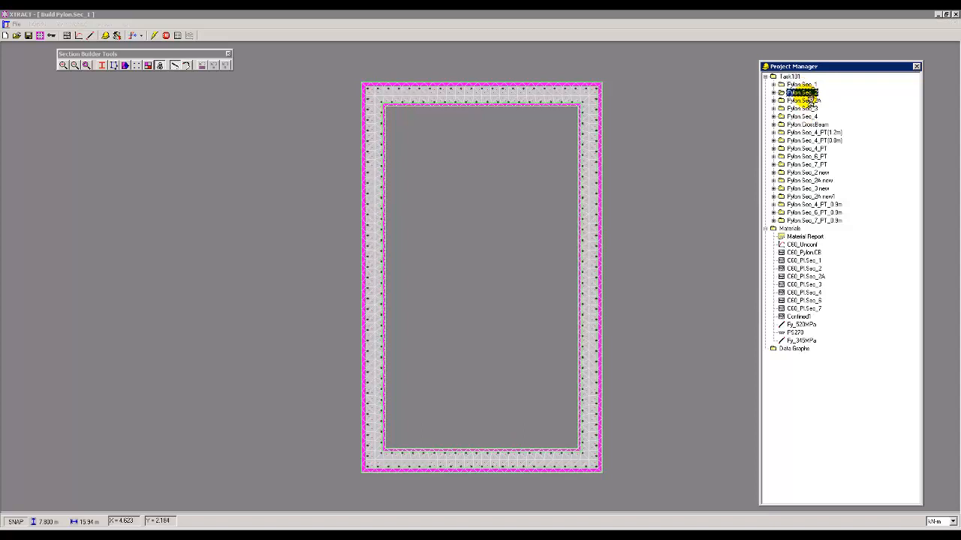
double_click(801, 99)
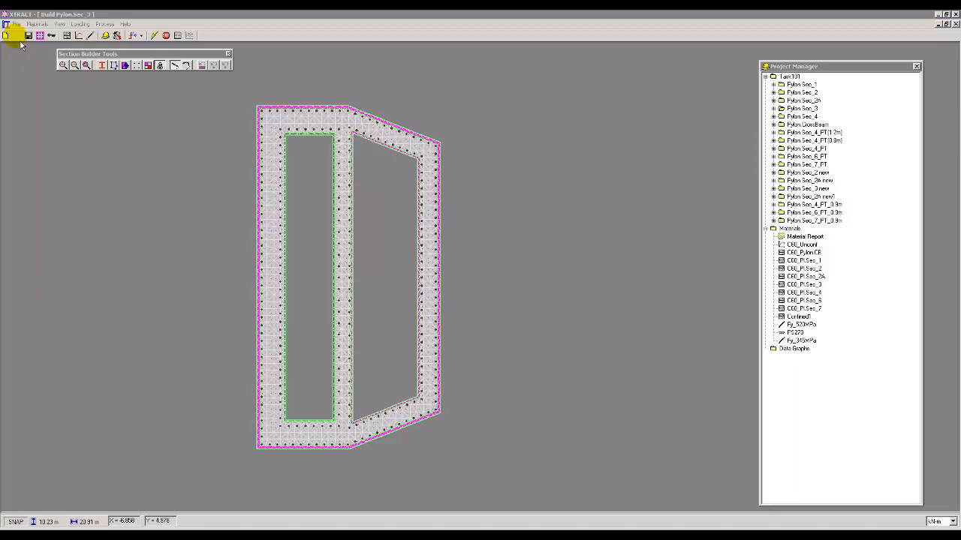
Open the exported UserCustom_ModelName_101 project and expand a pylon section in its tree.
click(15, 36)
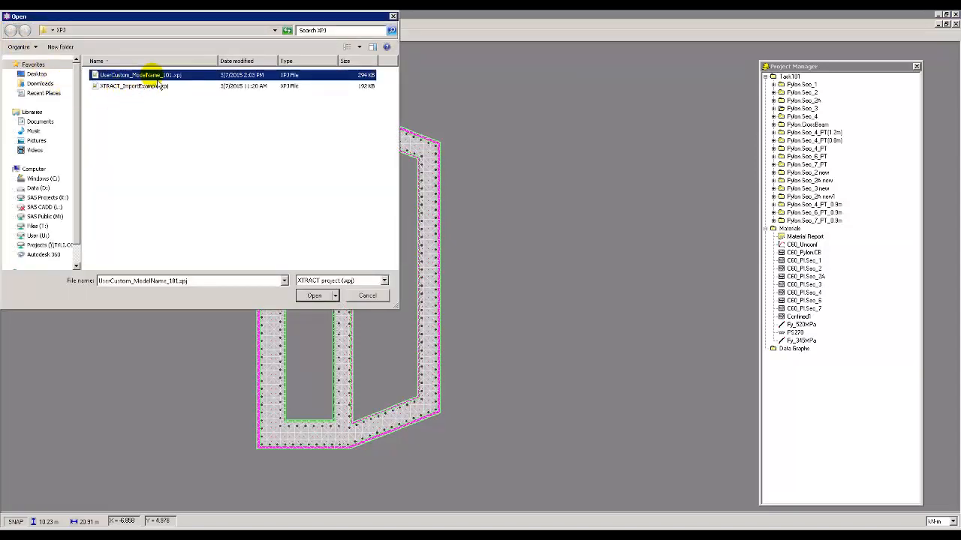
click(313, 296)
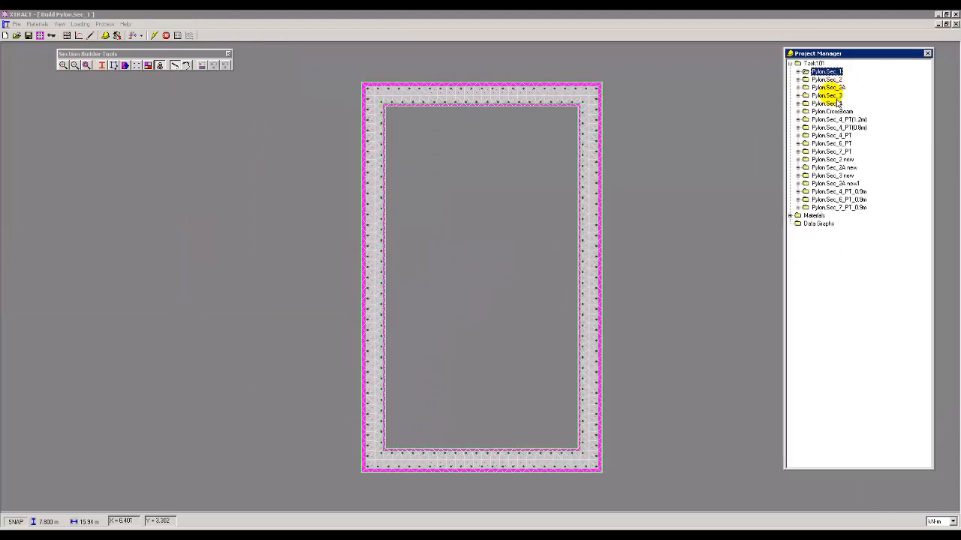
click(789, 216)
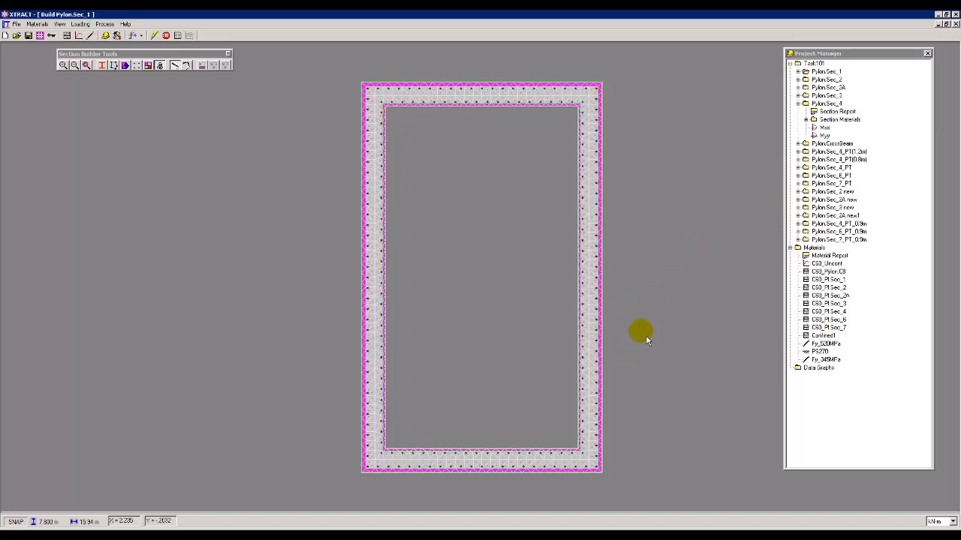
mouse_move(415, 448)
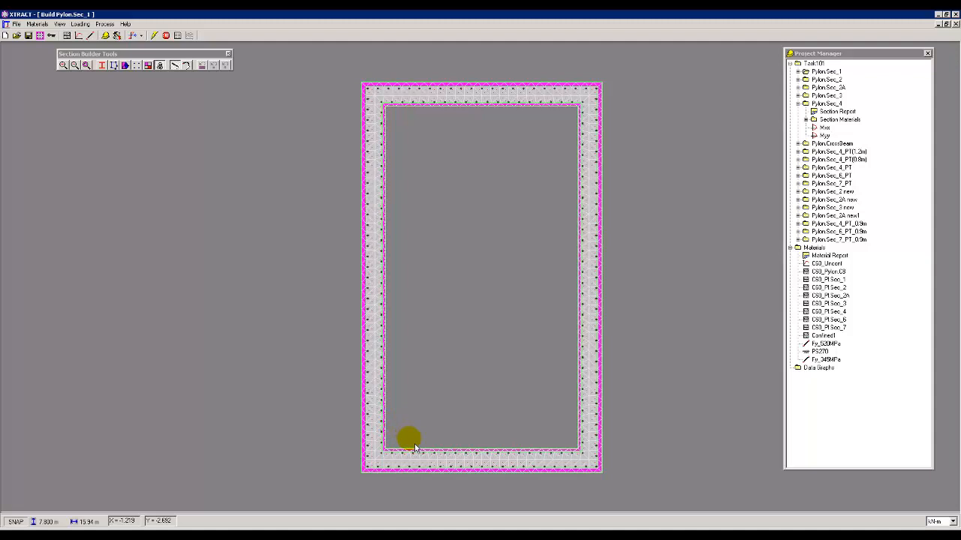
mouse_move(417, 452)
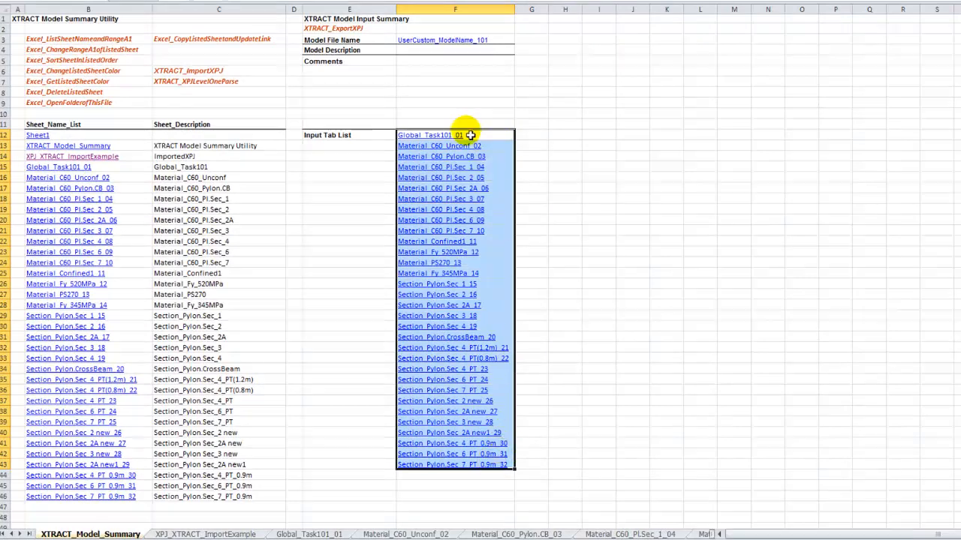
Insert a copy of the model 101 column and rename it ModelName_102 with a trimmed tab list.
right_click(454, 135)
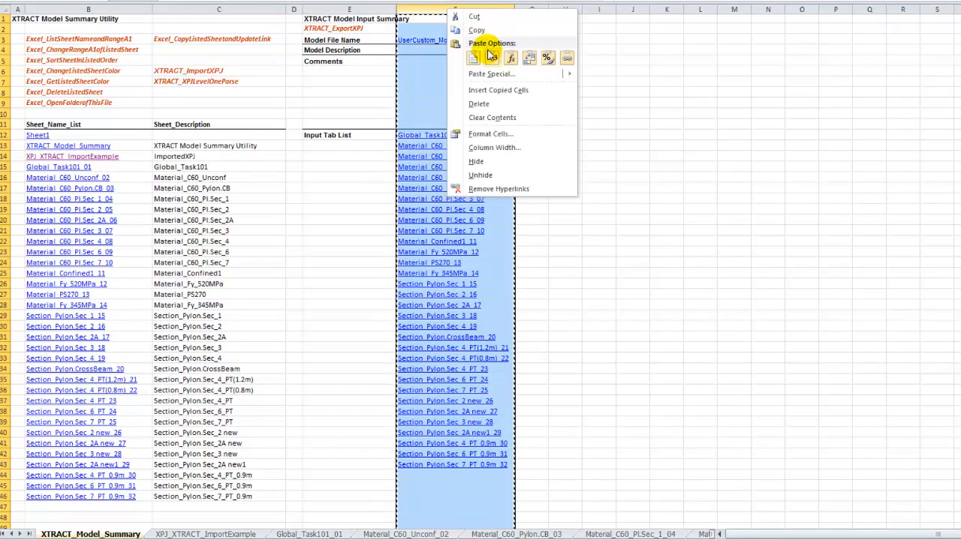
mouse_move(474, 60)
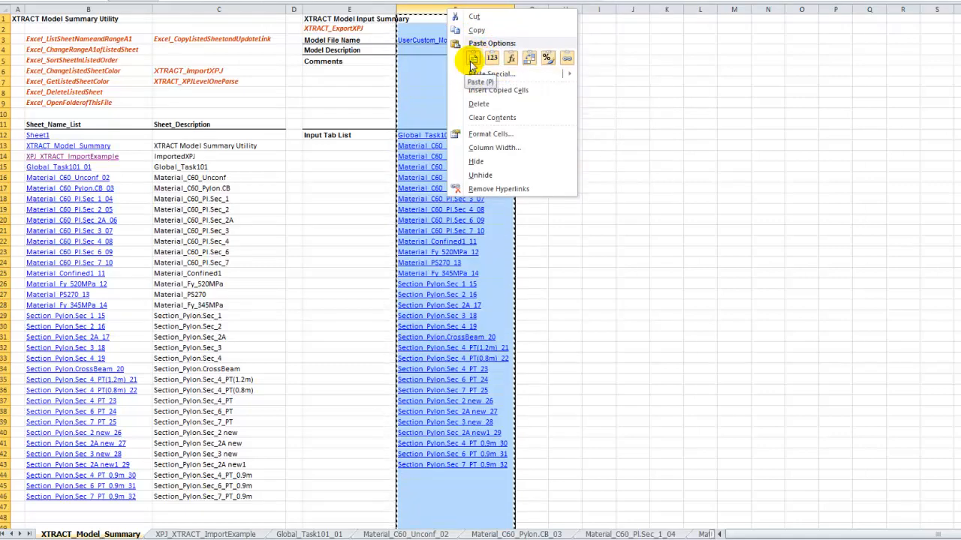
click(468, 60)
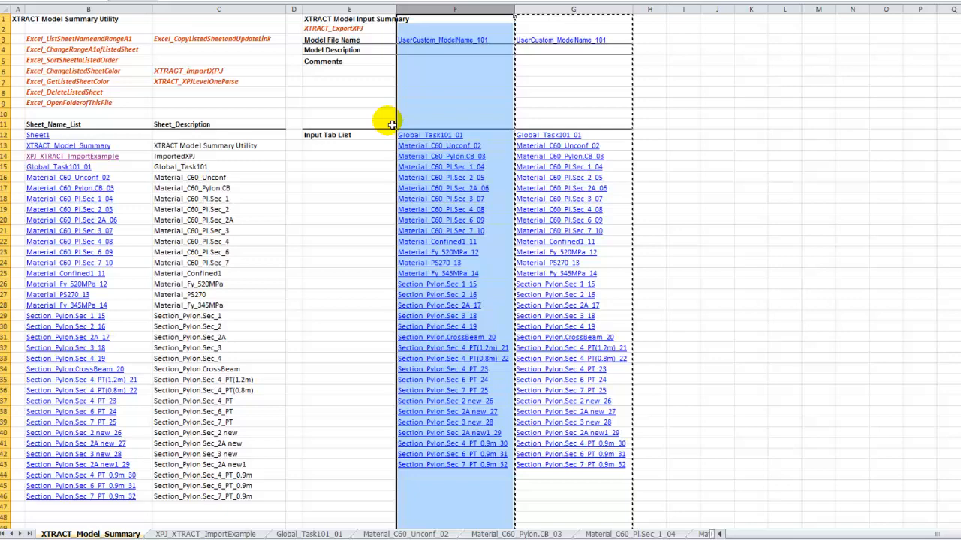
click(445, 39)
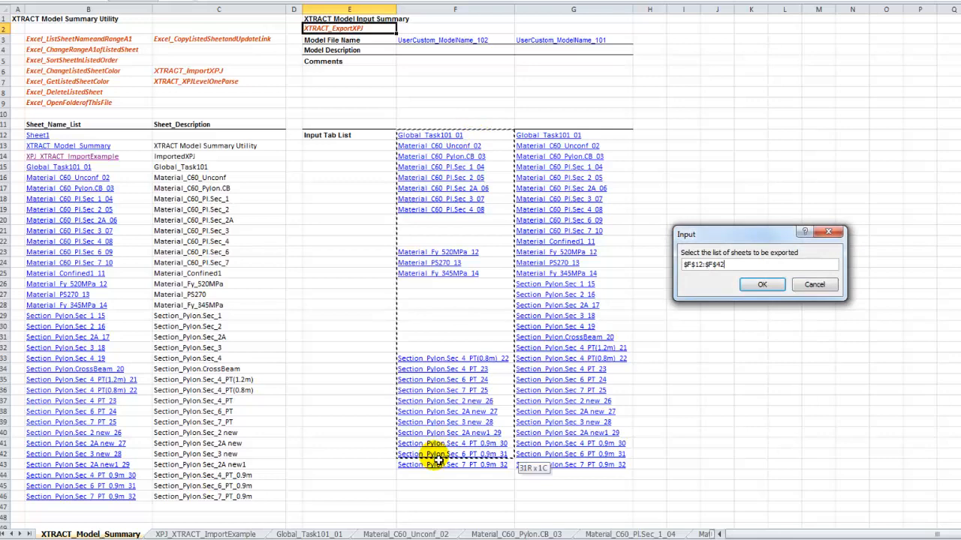
Export the model 102 tab list via XTRACT_ExportXPJ as UserCustom_ModelName_102.xpj.
click(763, 286)
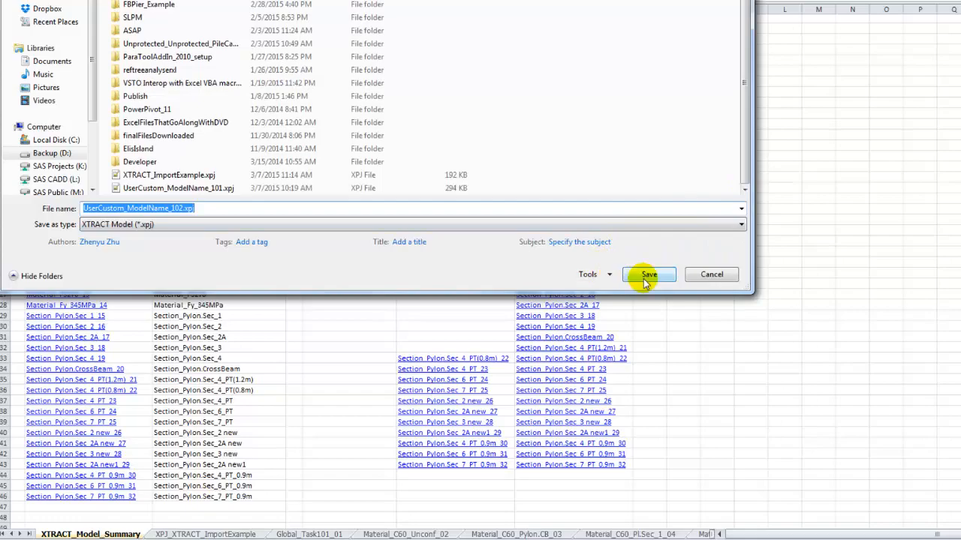
click(648, 273)
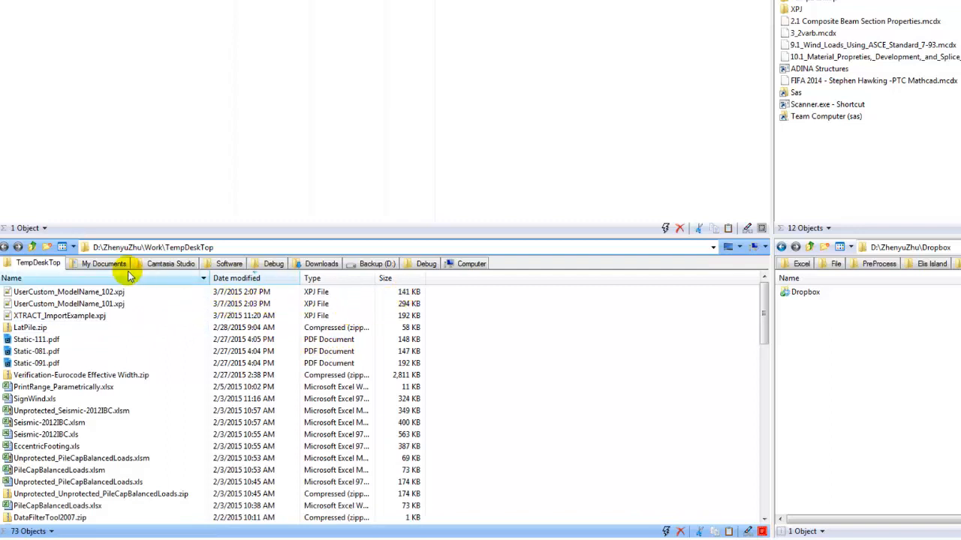
click(63, 303)
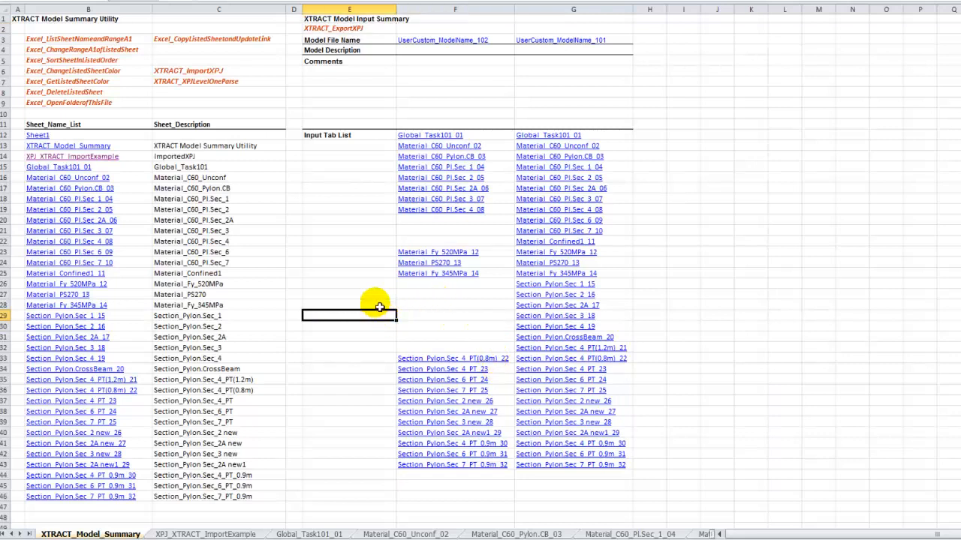
mouse_move(447, 216)
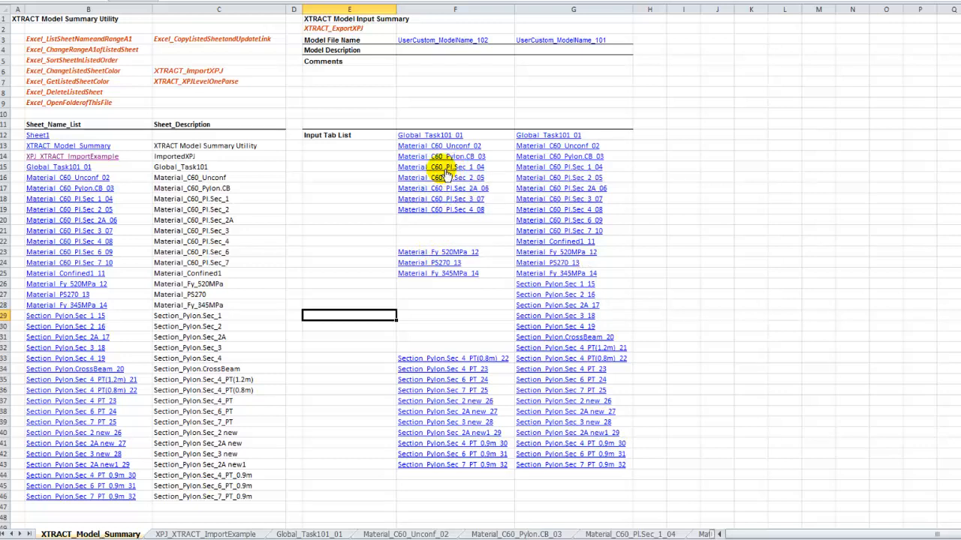
mouse_move(451, 177)
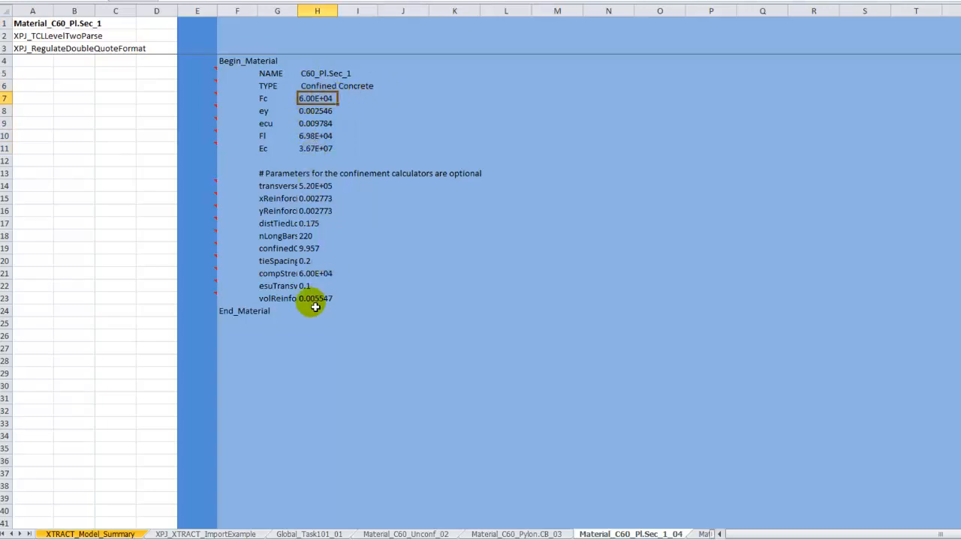
Duplicate the C60_Pl.Sec_1 material sheet and relink it for model 102 via Excel_CopyListedSheetsandUpdateLink.
click(87, 532)
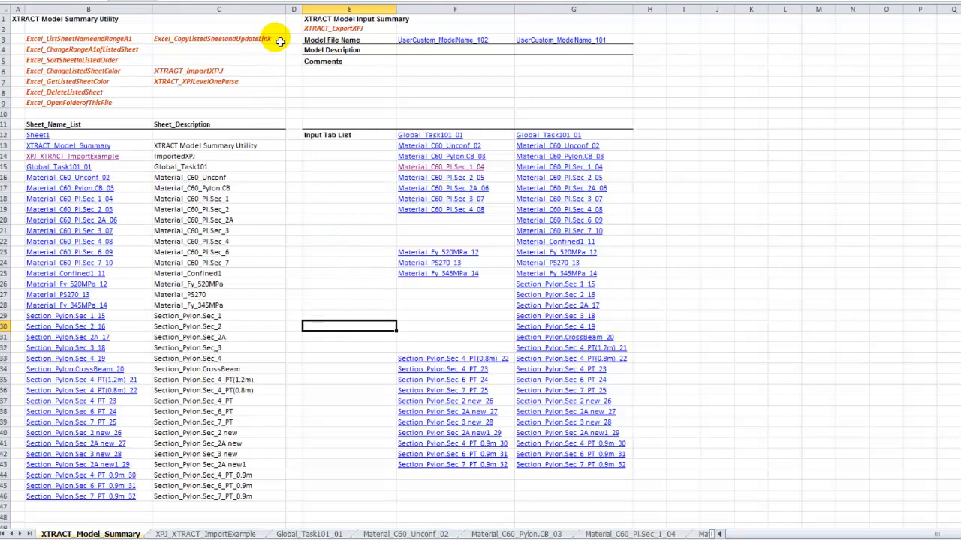
right_click(213, 39)
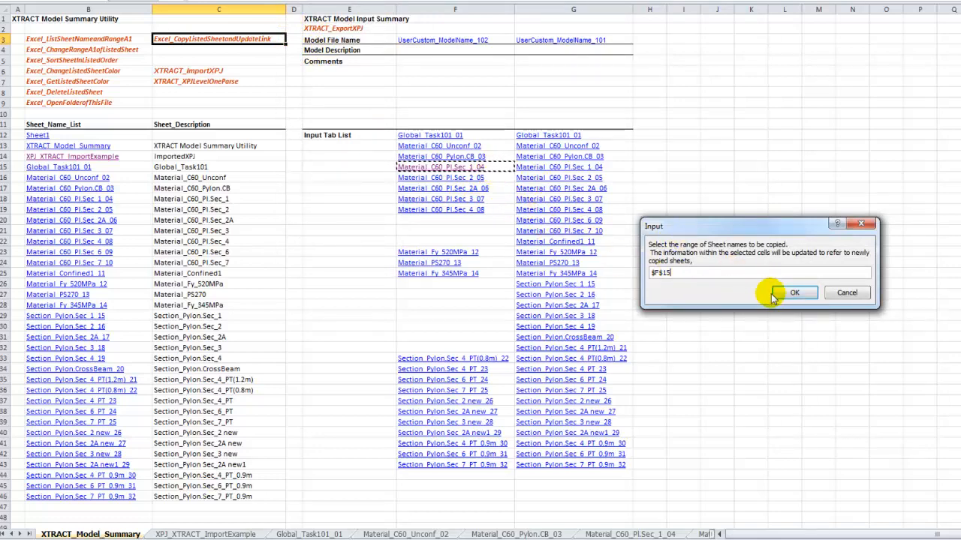
click(795, 291)
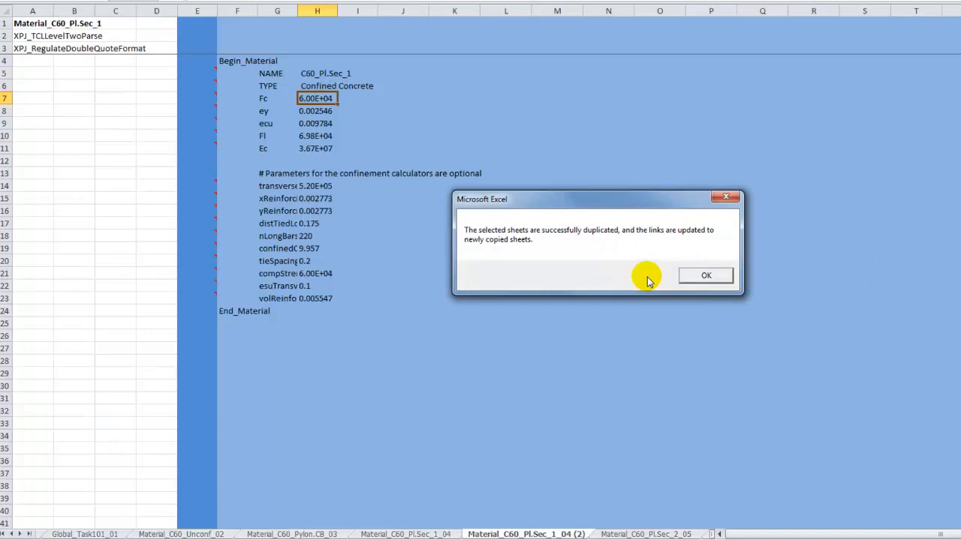
click(705, 275)
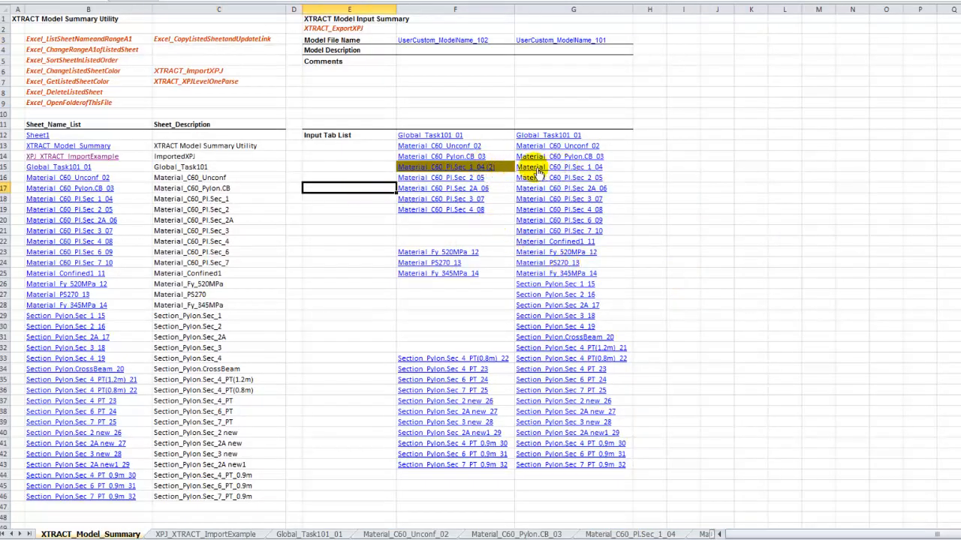
mouse_move(488, 168)
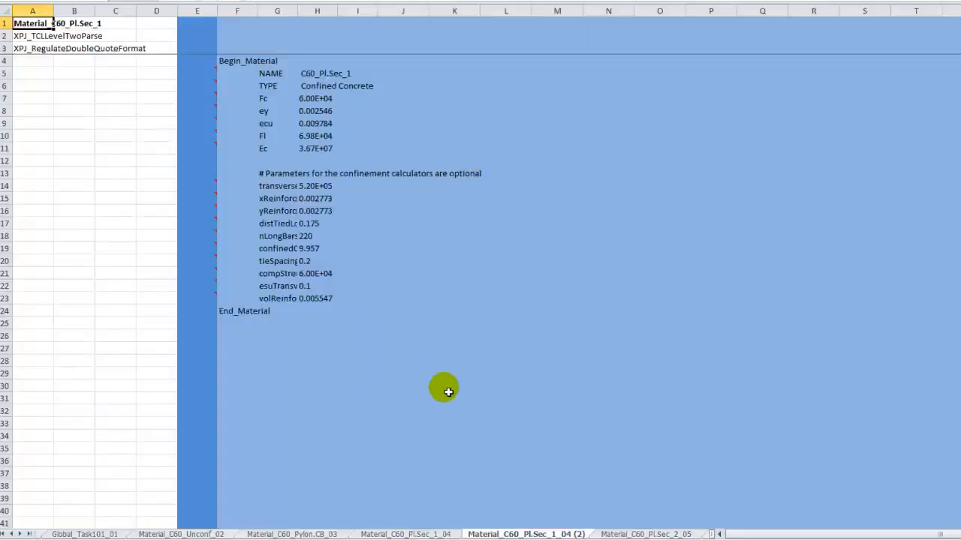
mouse_move(448, 531)
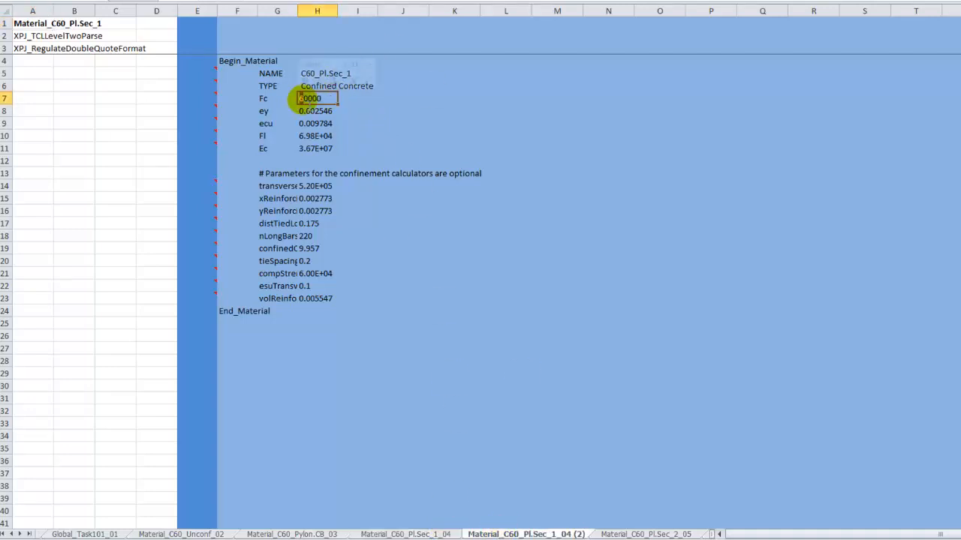
Set Fc on the duplicated C60_Pl.Sec_1 (2) sheet to 7.00E+04 and return to the summary.
text(7.00E+04)
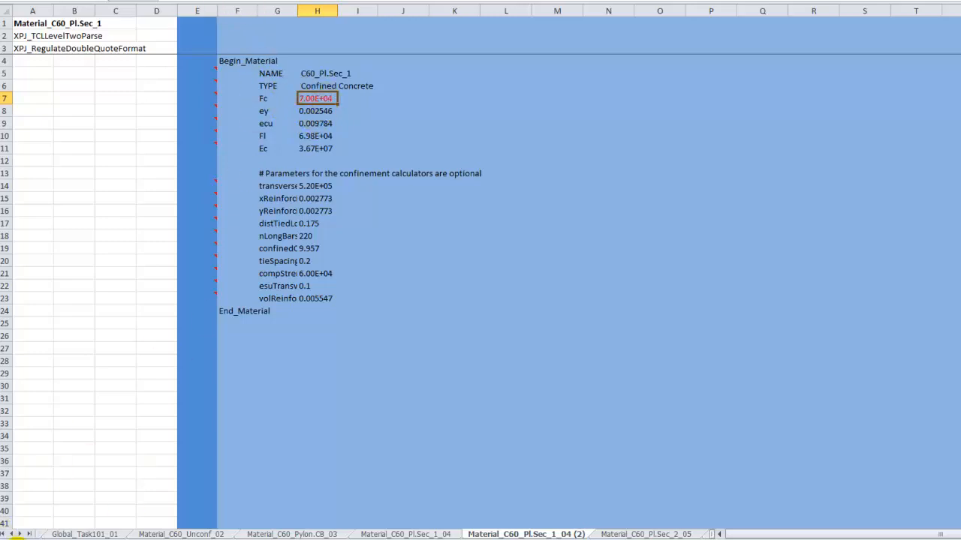
click(78, 529)
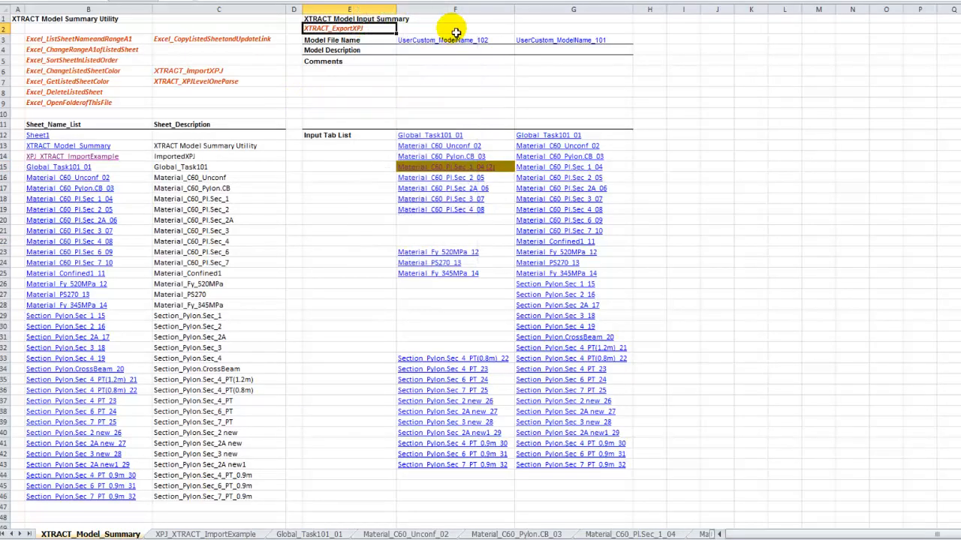
Insert a copy of the model 102 column as UserCustom_ModelName_103.
click(450, 9)
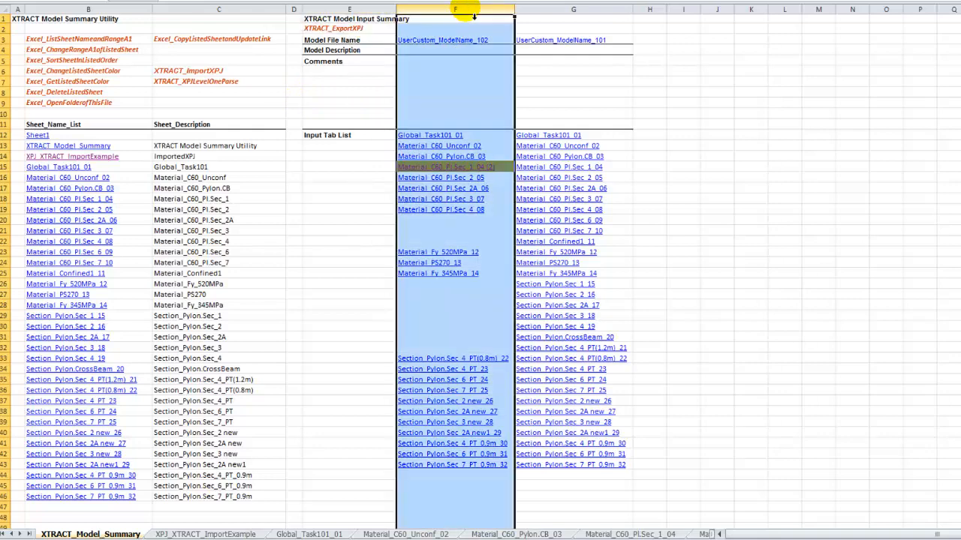
right_click(453, 9)
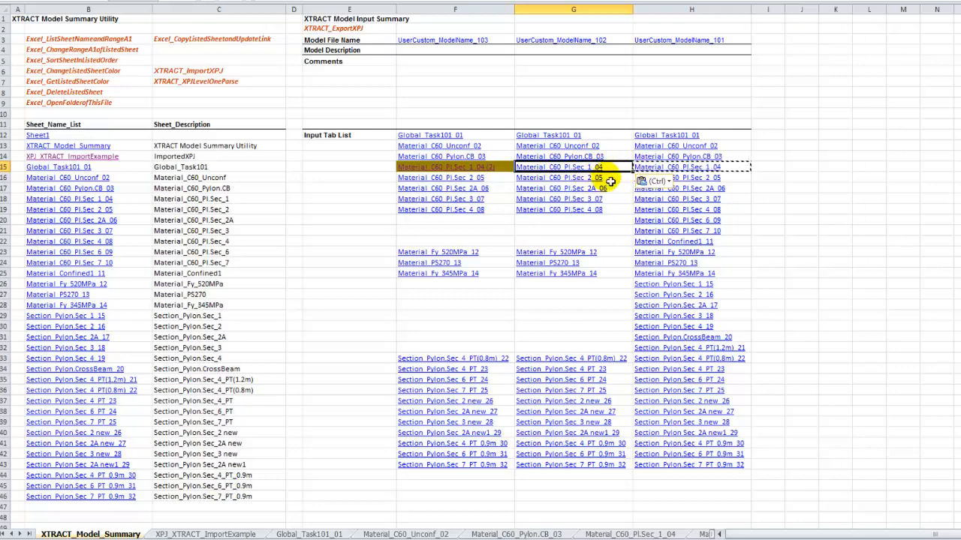
mouse_move(580, 198)
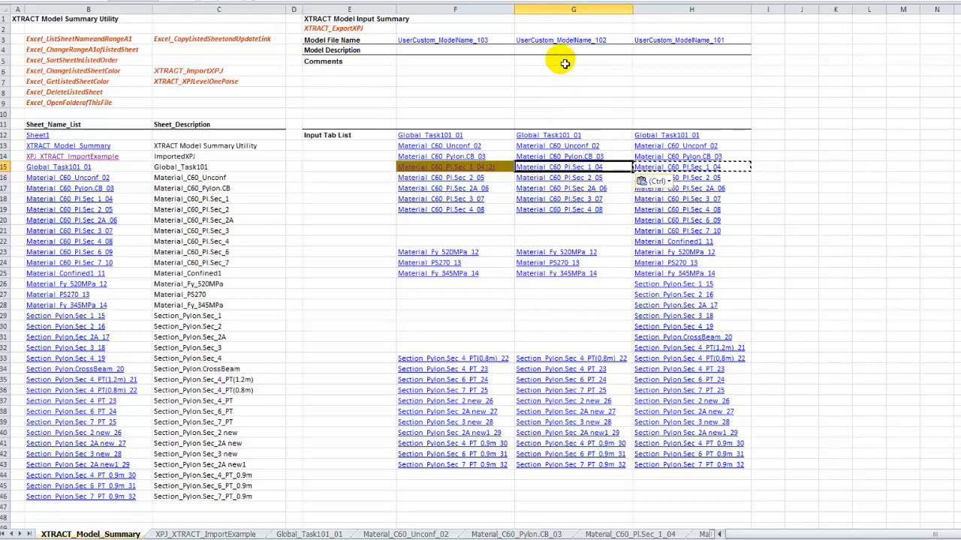
mouse_move(475, 58)
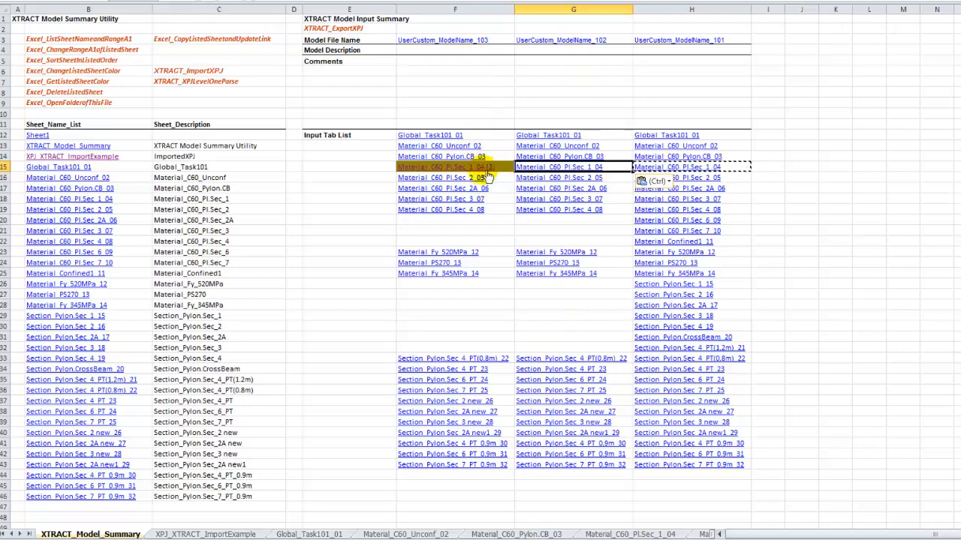
Enter the comment "From 102, change Pl Section 1" in model 103's Comments cell.
click(445, 60)
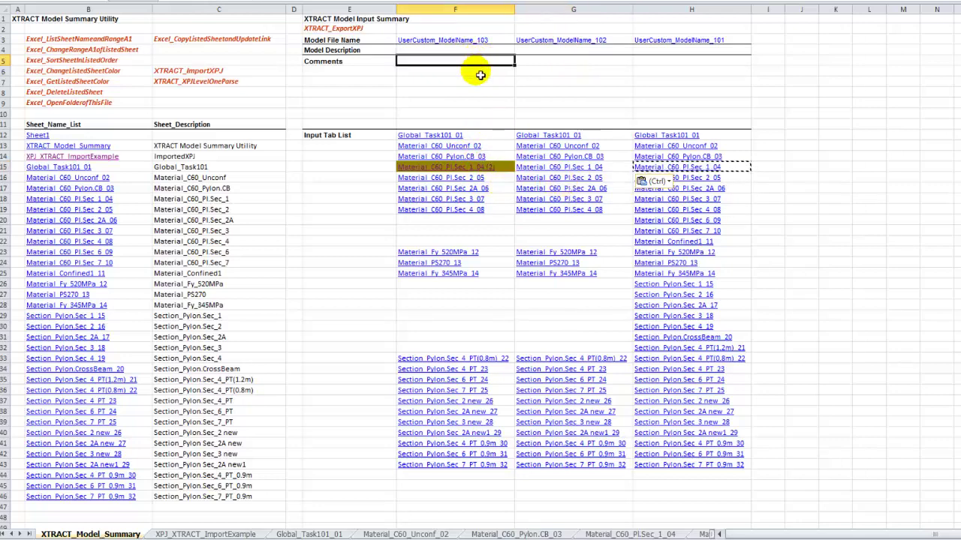
mouse_move(550, 87)
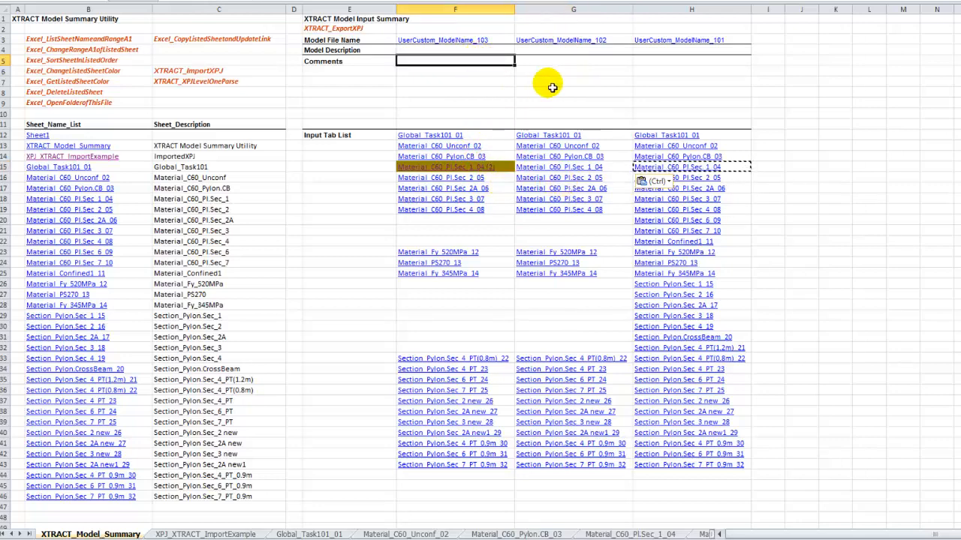
text(From 102)
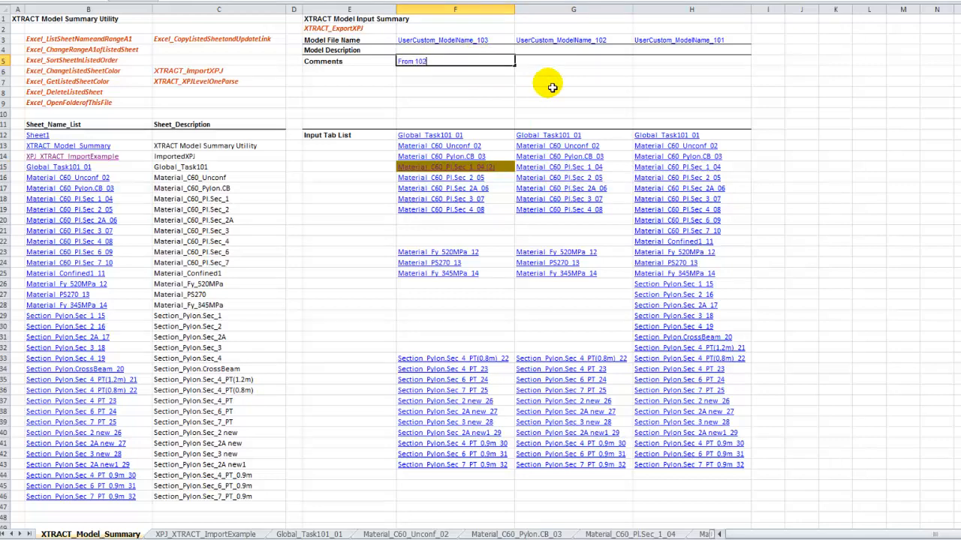
text(, change Pl Section 1)
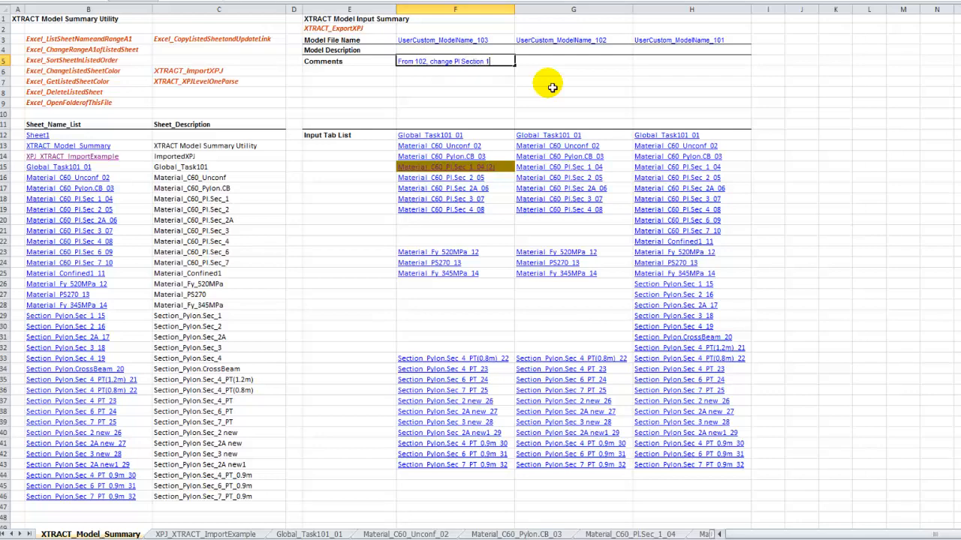
click(450, 167)
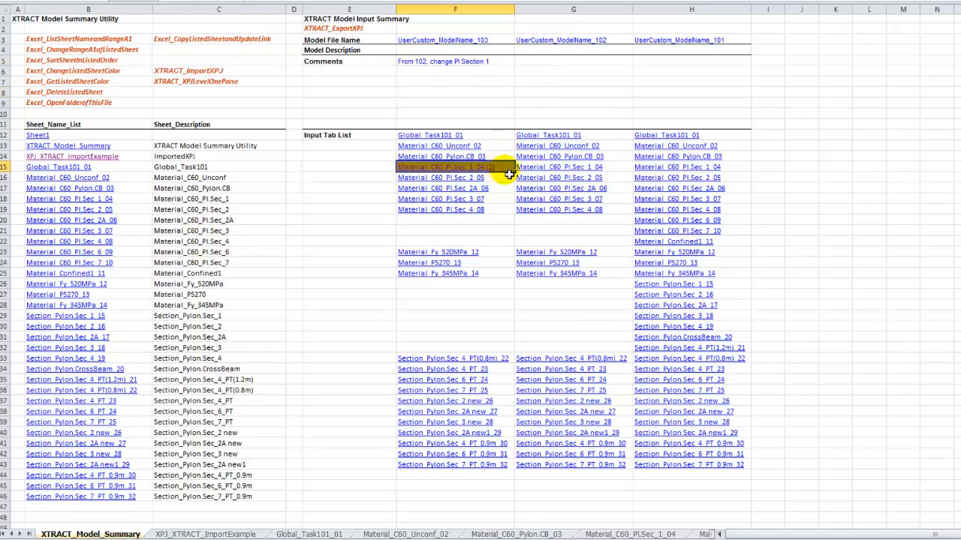
mouse_move(510, 177)
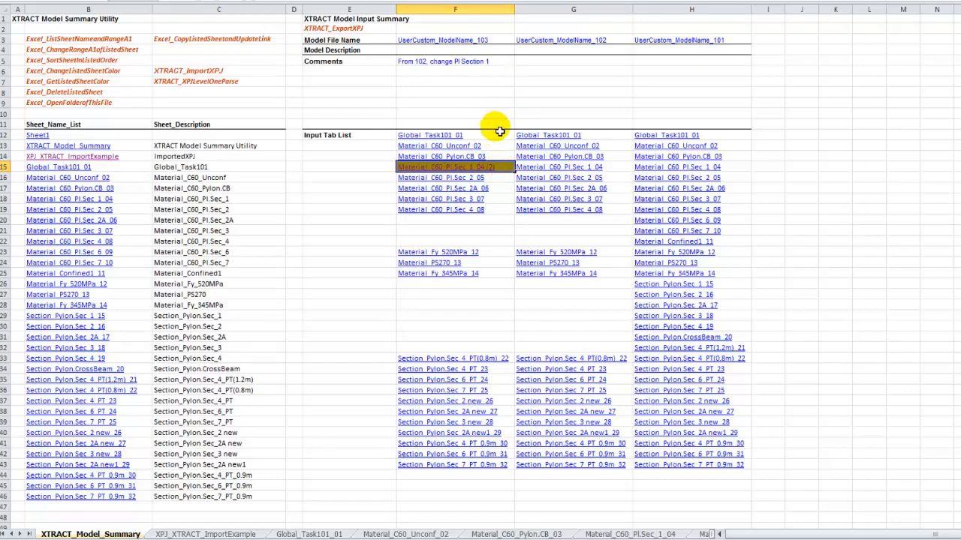
mouse_move(502, 141)
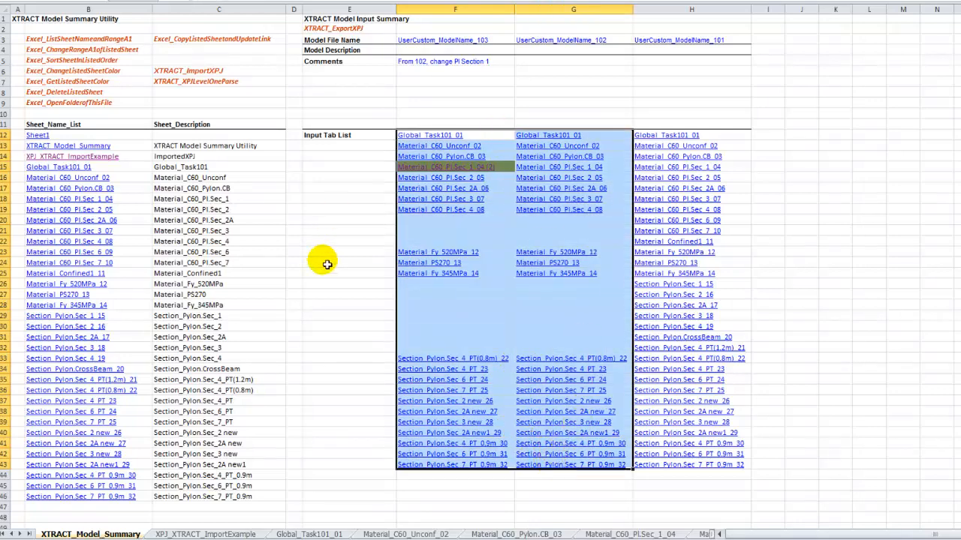
Export range $F$12:$F$44 via XTRACT_ExportXPJ as UserCustom_ModelName_103.xpj.
right_click(329, 27)
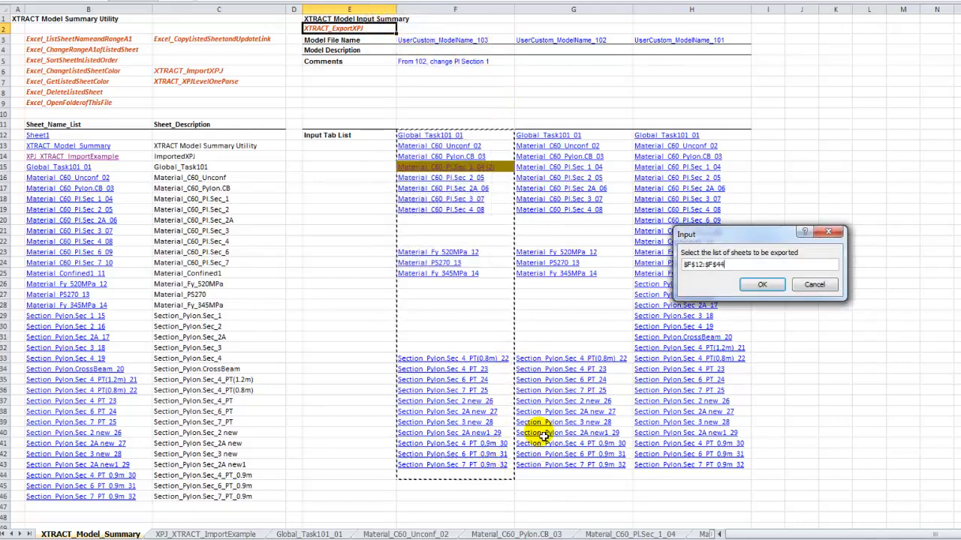
click(762, 285)
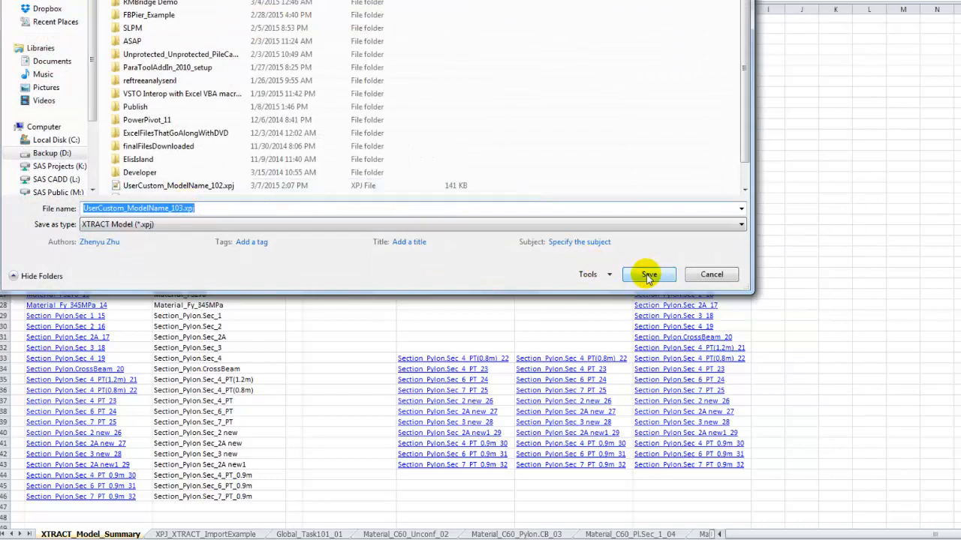
click(649, 274)
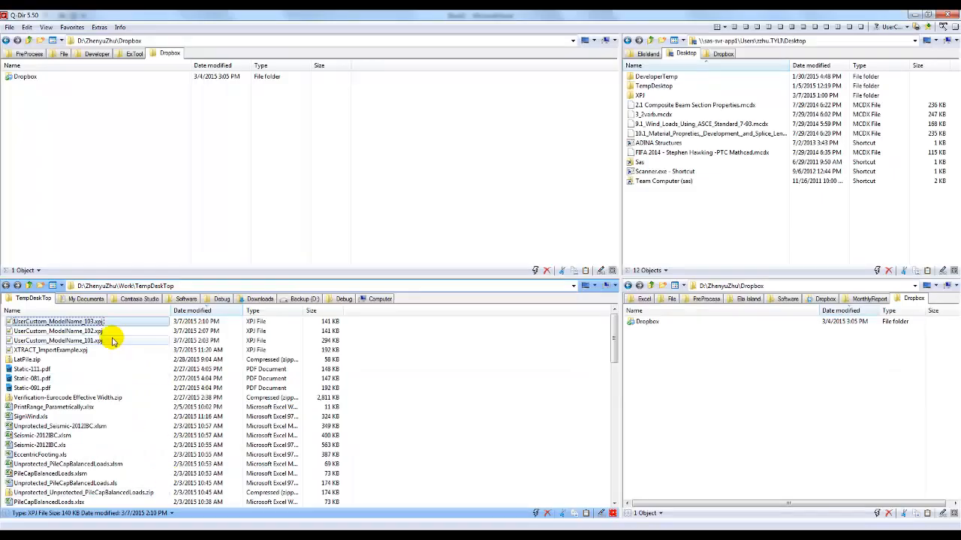
View the exported .xpj in Notepad++ and highlight C60_Pl.Sec_1's Fc, 70000 versus 60000 in model 102.
double_click(57, 338)
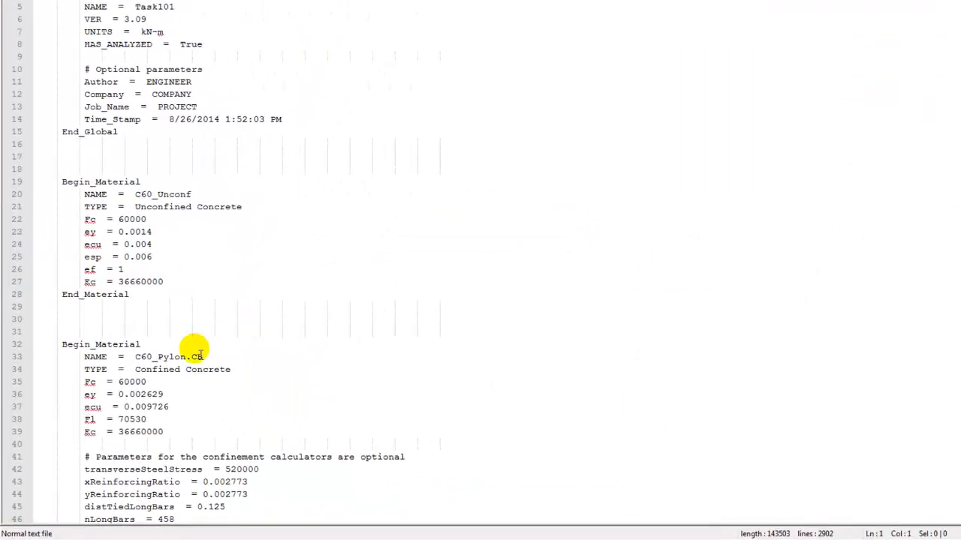
scroll(down, 3)
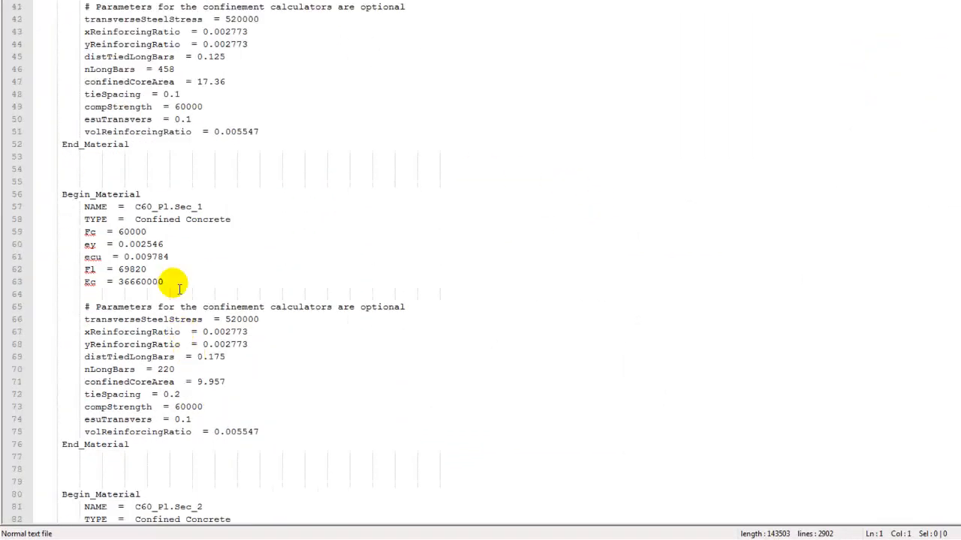
double_click(168, 207)
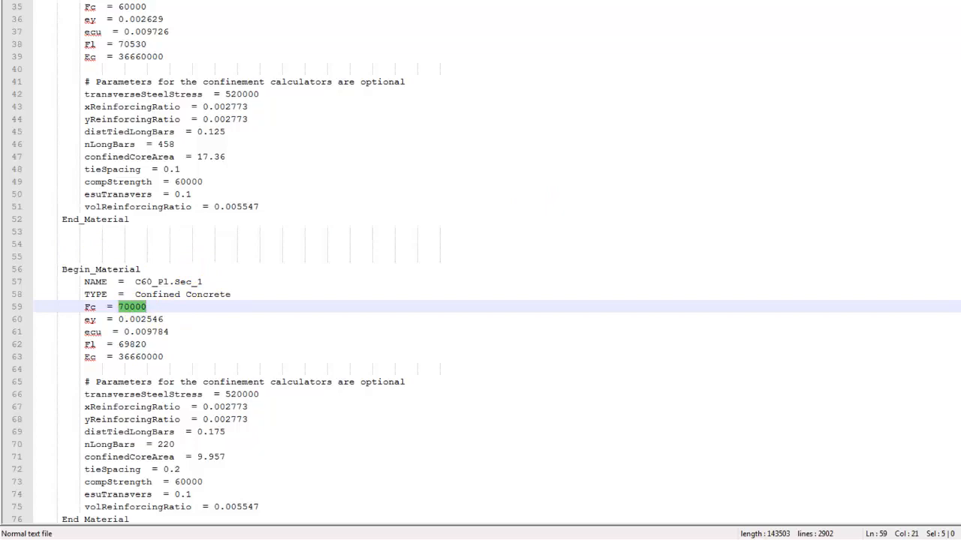
scroll(down, 3)
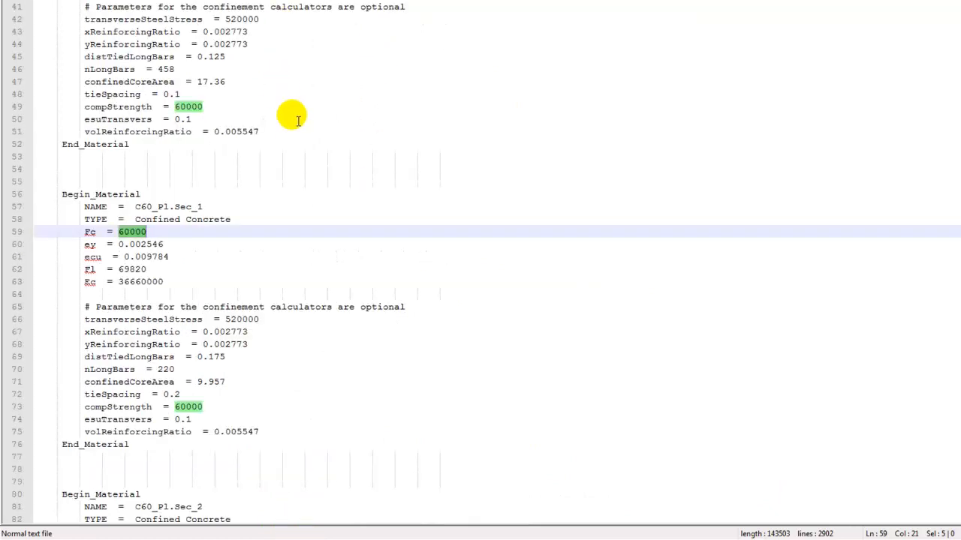
mouse_move(287, 83)
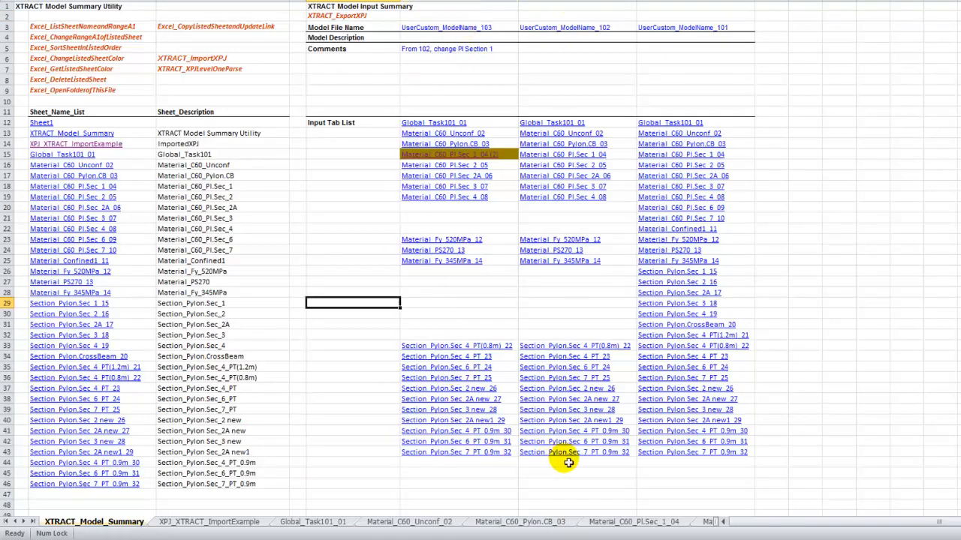
mouse_move(469, 138)
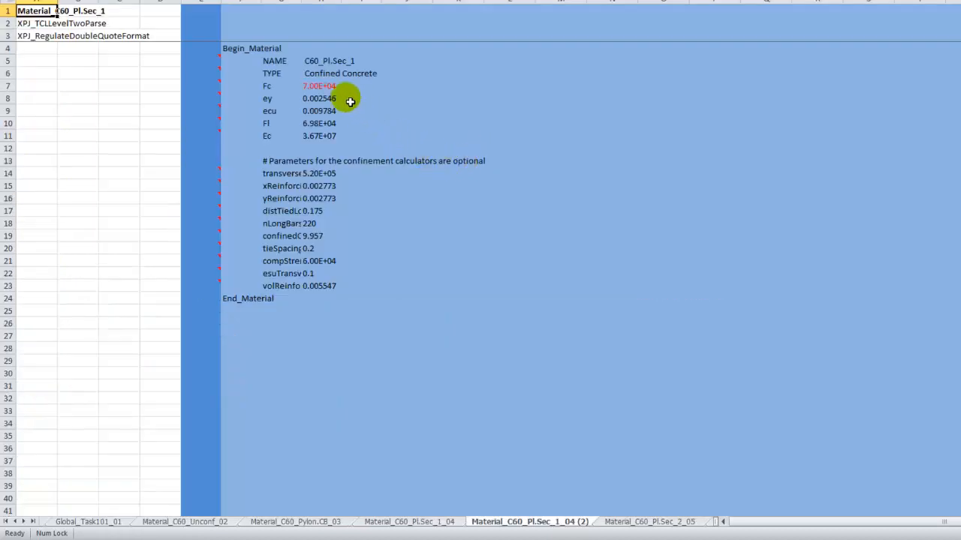
Compare Fc 7.00E+04 on the copied Pl.Sec_1 sheet against 6.00E+04 on the original.
click(315, 86)
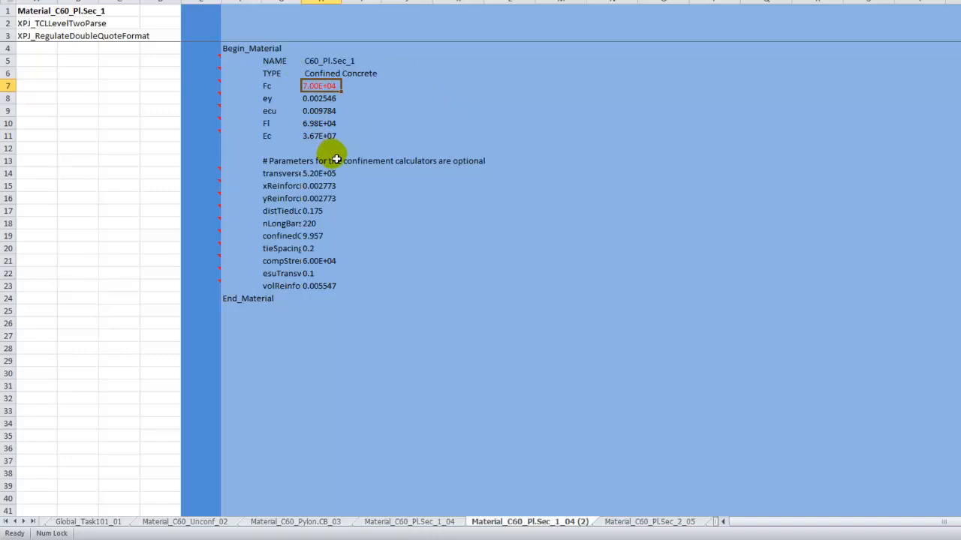
mouse_move(470, 333)
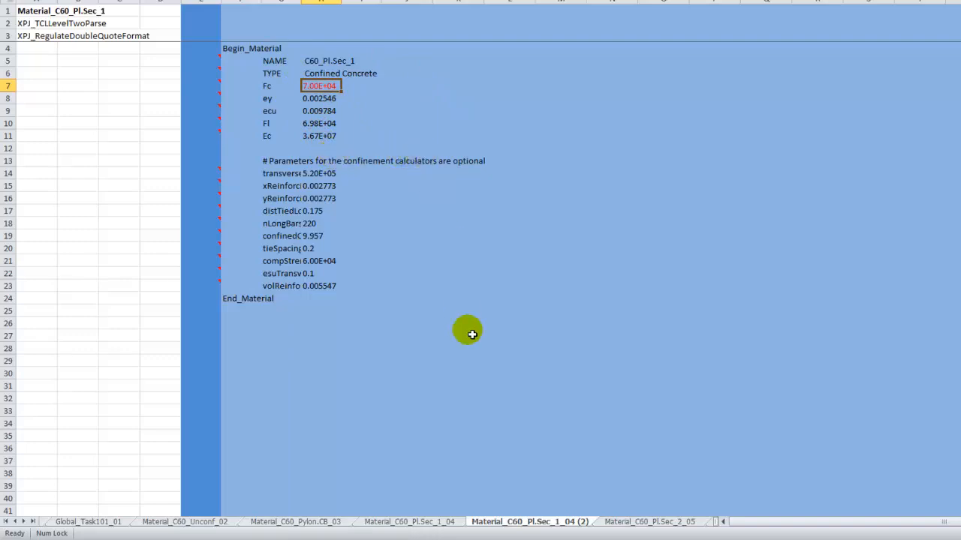
mouse_move(451, 506)
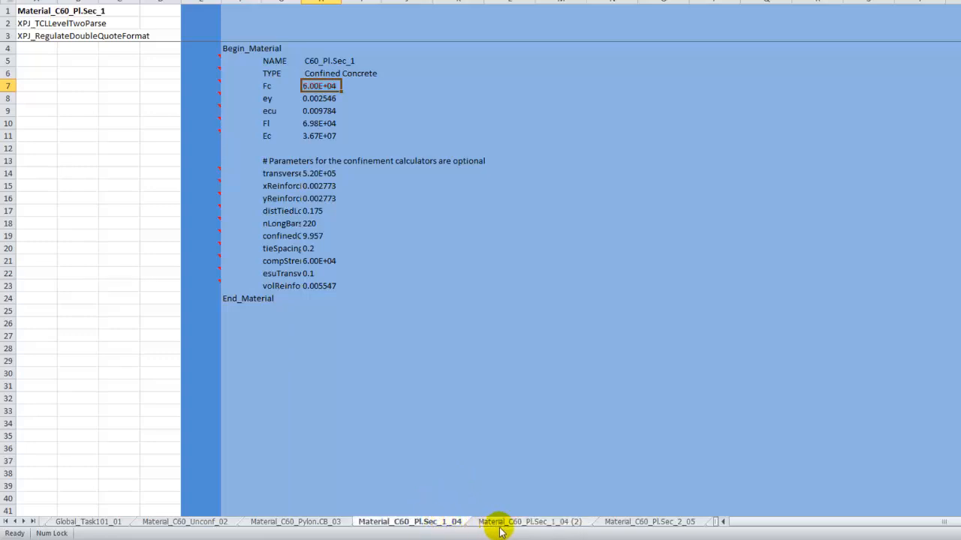
click(501, 533)
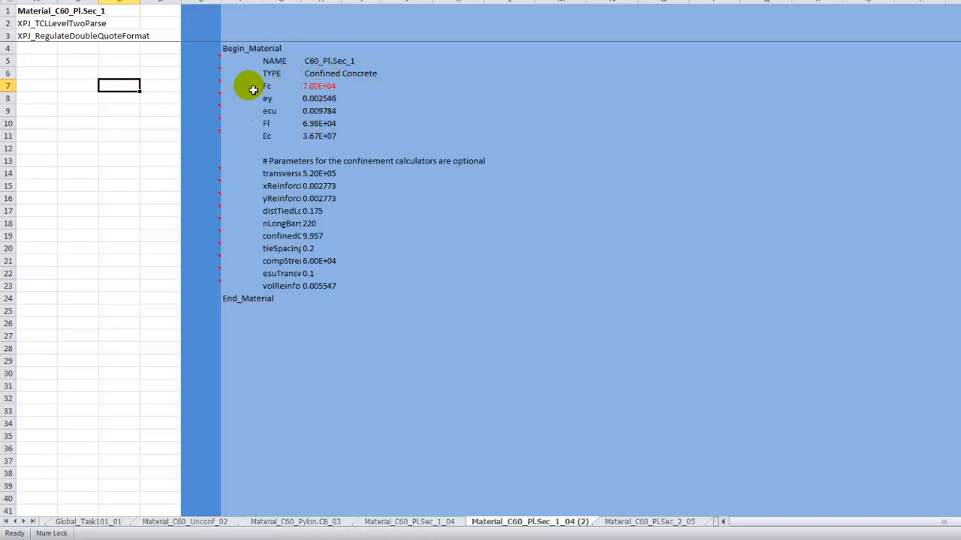
Add the note "Change concrete material strength" beside the Fc value.
text(Change concrete material)
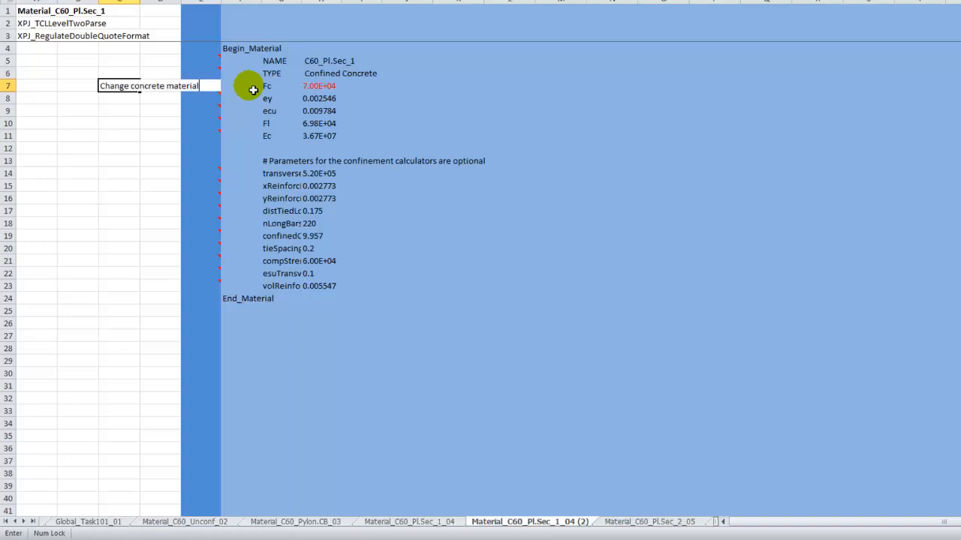
text(strength)
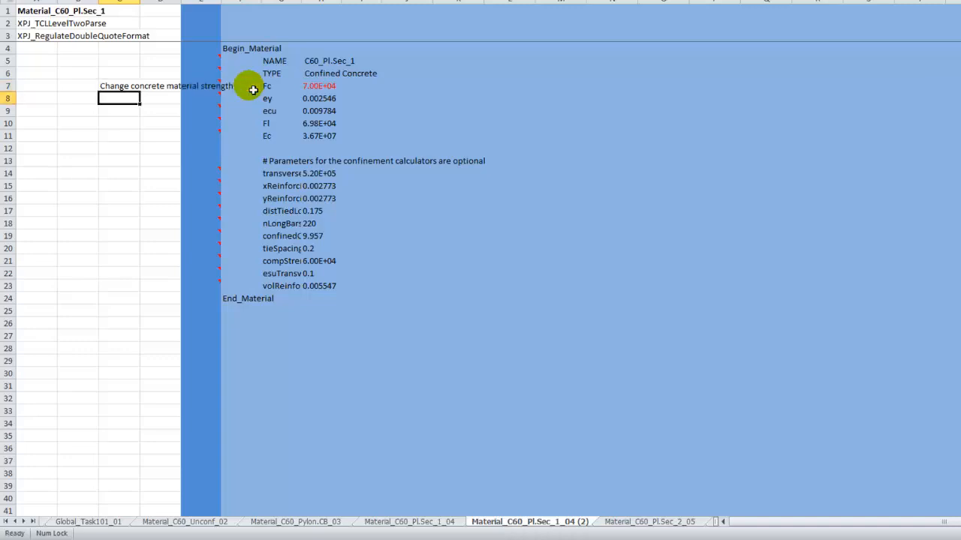
mouse_move(234, 179)
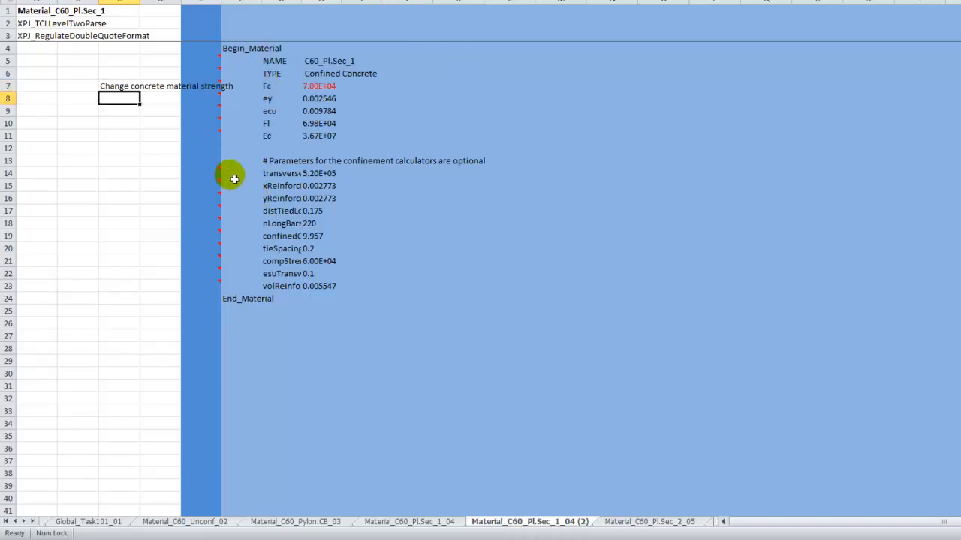
mouse_move(254, 405)
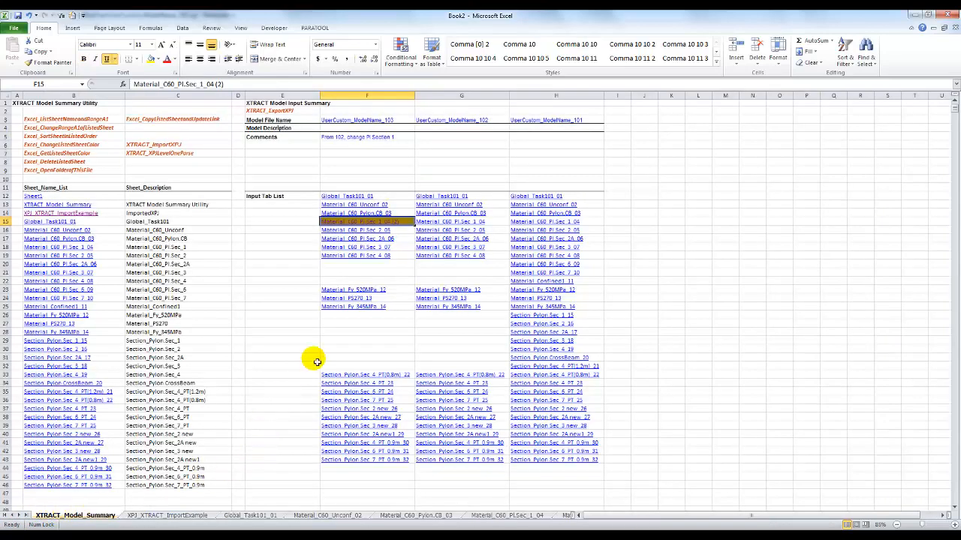
mouse_move(235, 357)
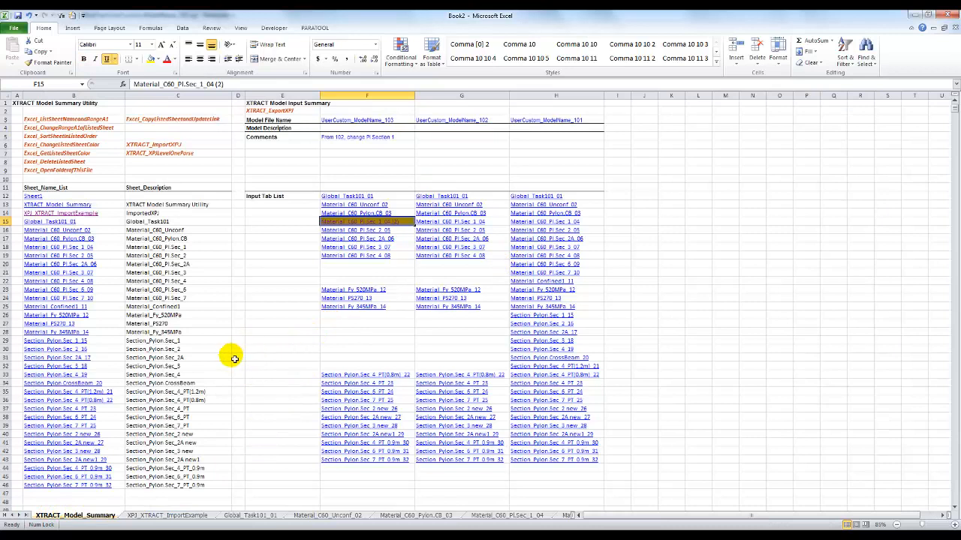
mouse_move(235, 365)
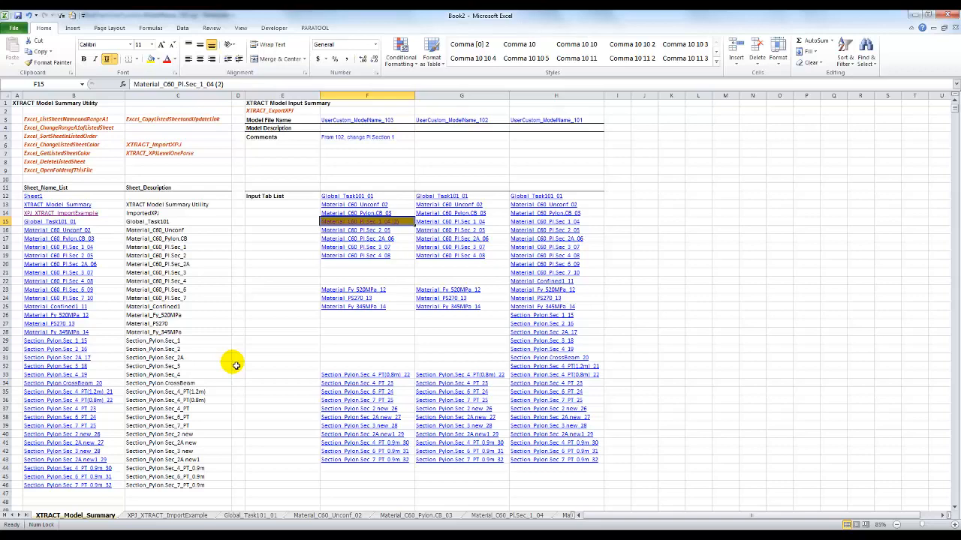
mouse_move(234, 369)
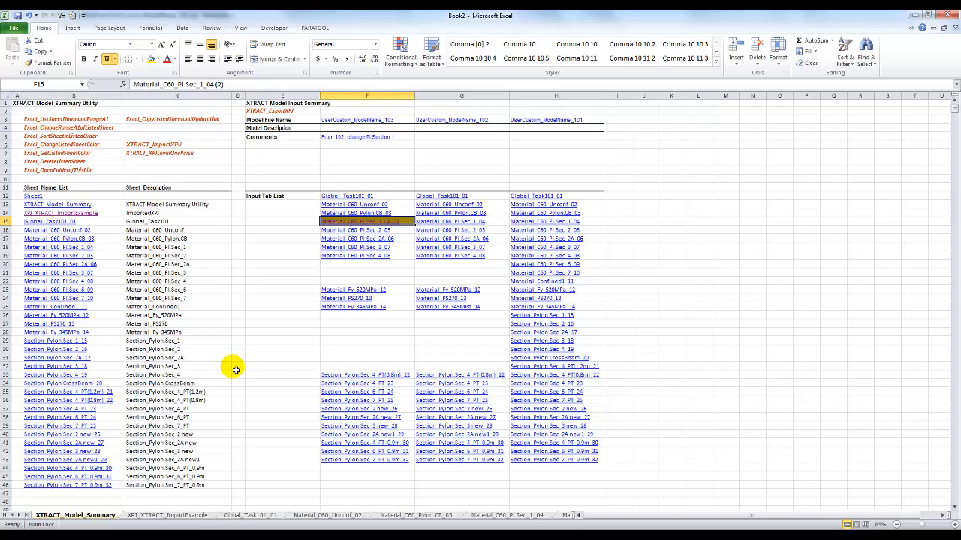
mouse_move(234, 373)
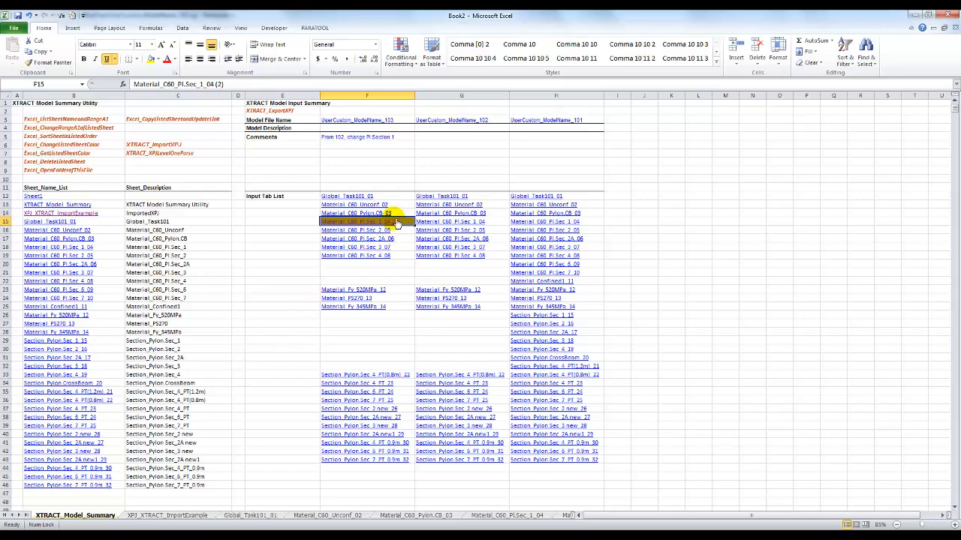
Select model 103's Input Tab List entries in column F for review.
drag(353, 204, 368, 459)
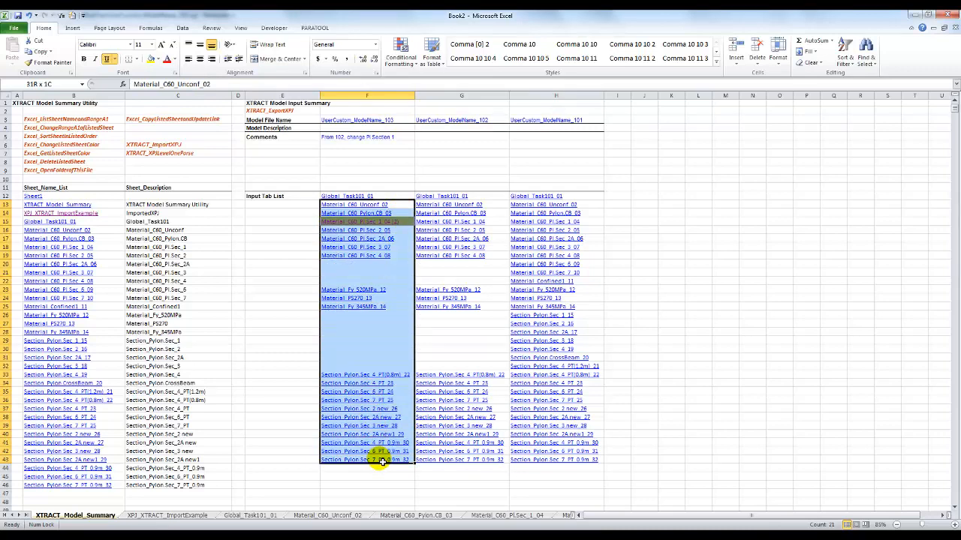
mouse_move(376, 460)
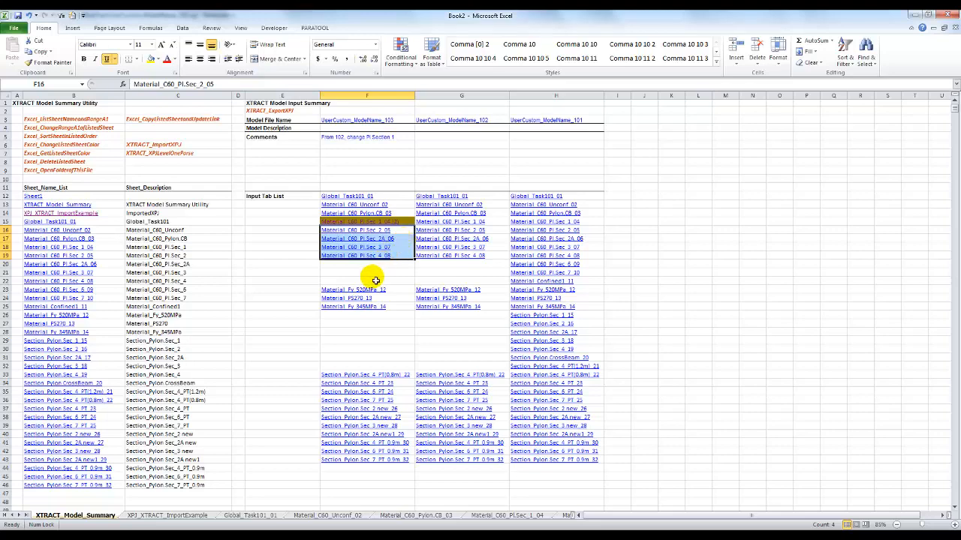
mouse_move(408, 401)
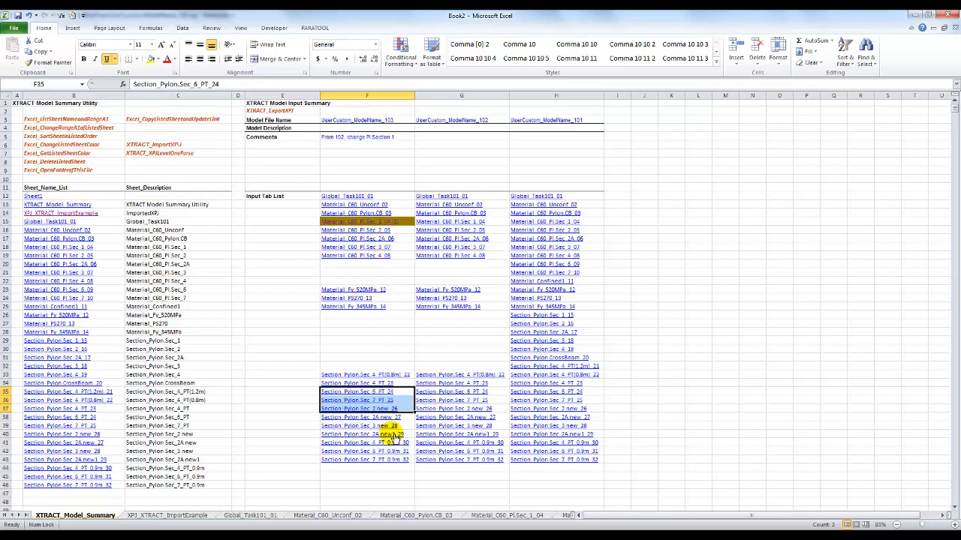
mouse_move(363, 450)
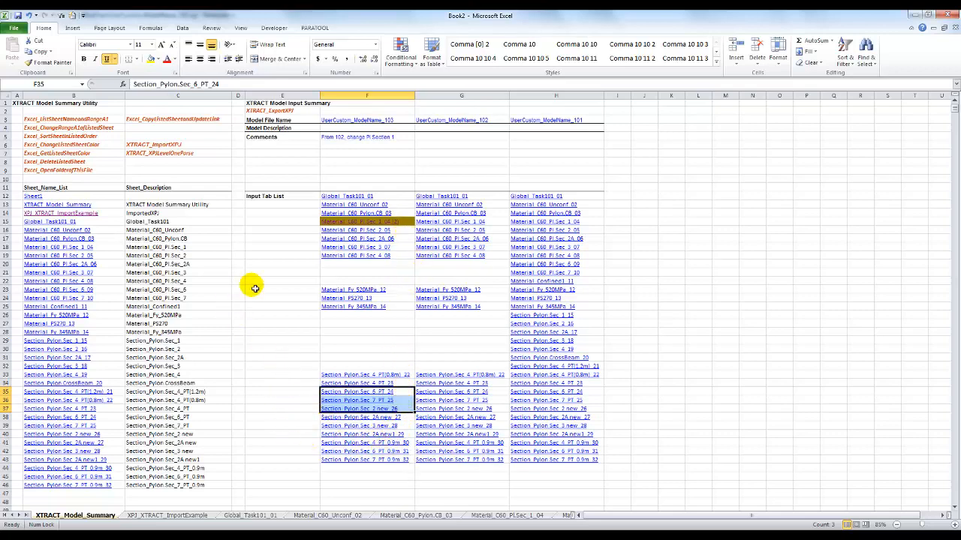
mouse_move(359, 441)
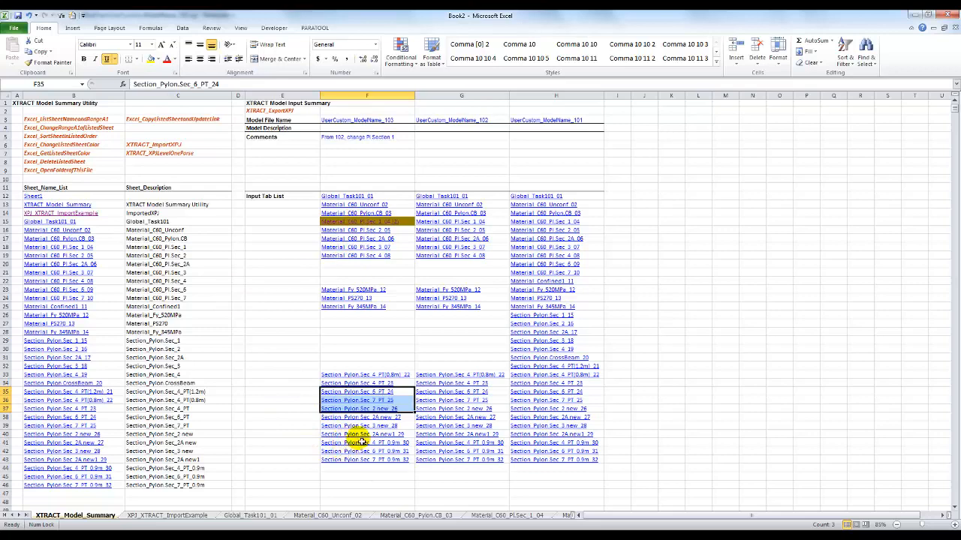
mouse_move(373, 375)
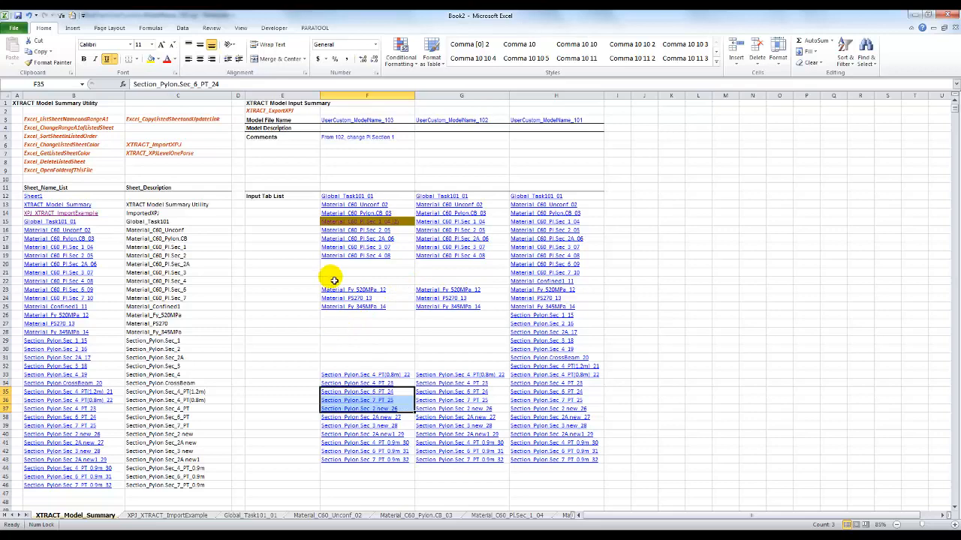
mouse_move(267, 245)
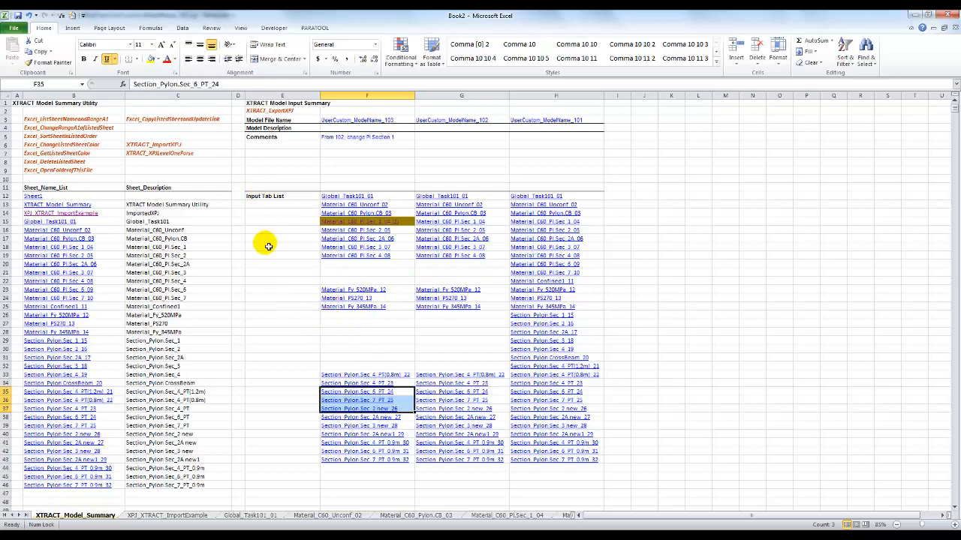
mouse_move(292, 335)
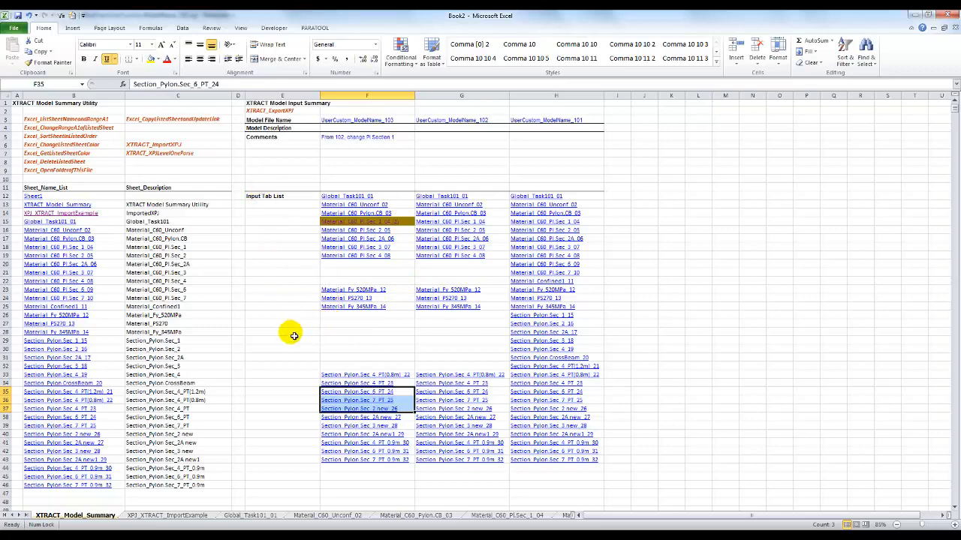
mouse_move(299, 324)
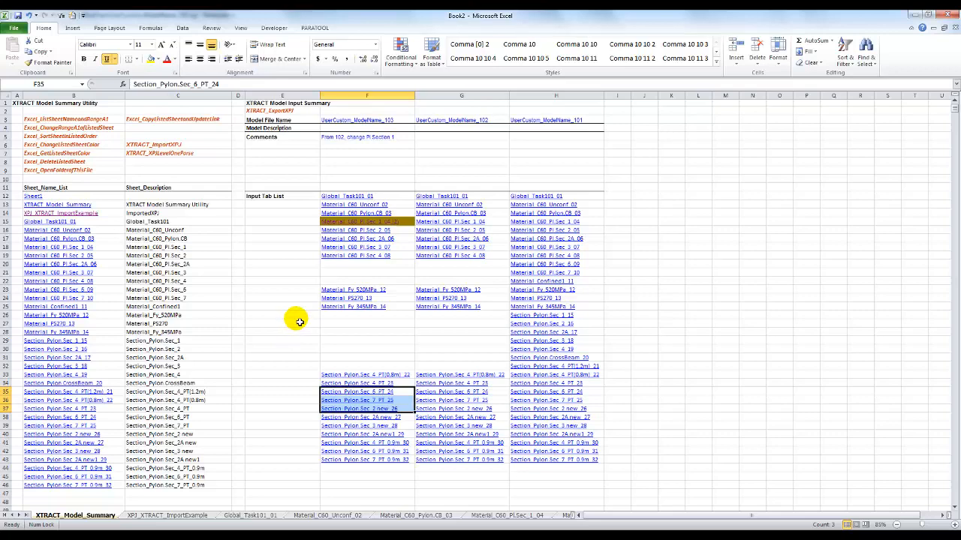
mouse_move(298, 329)
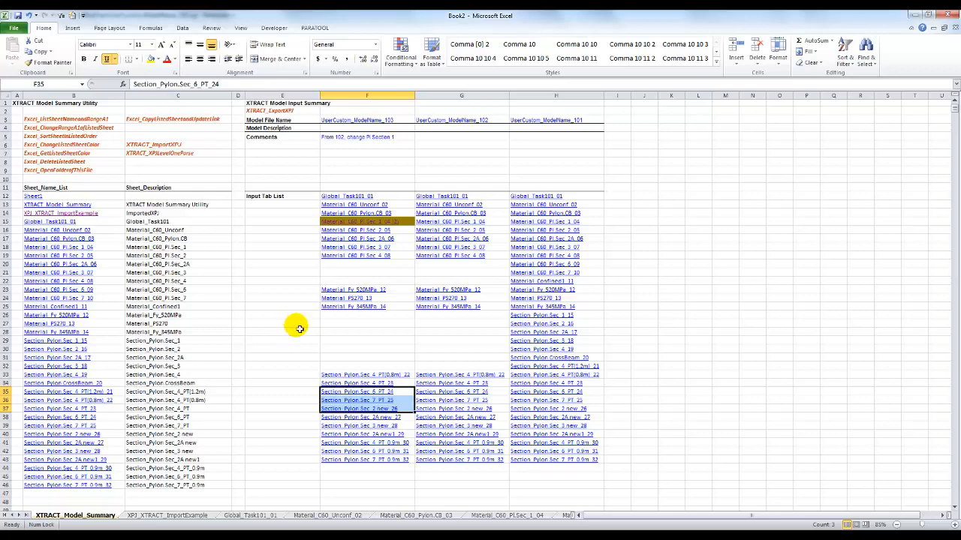
mouse_move(295, 334)
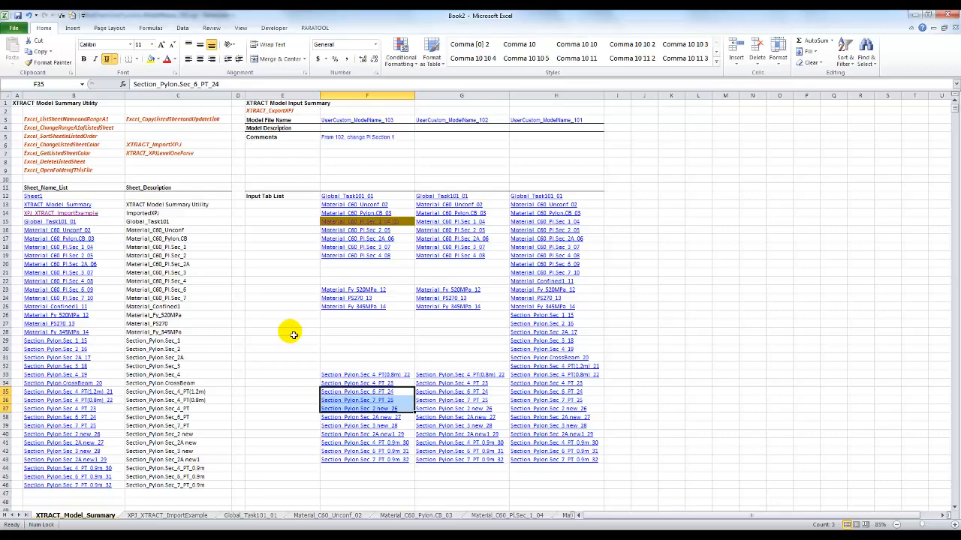
mouse_move(329, 468)
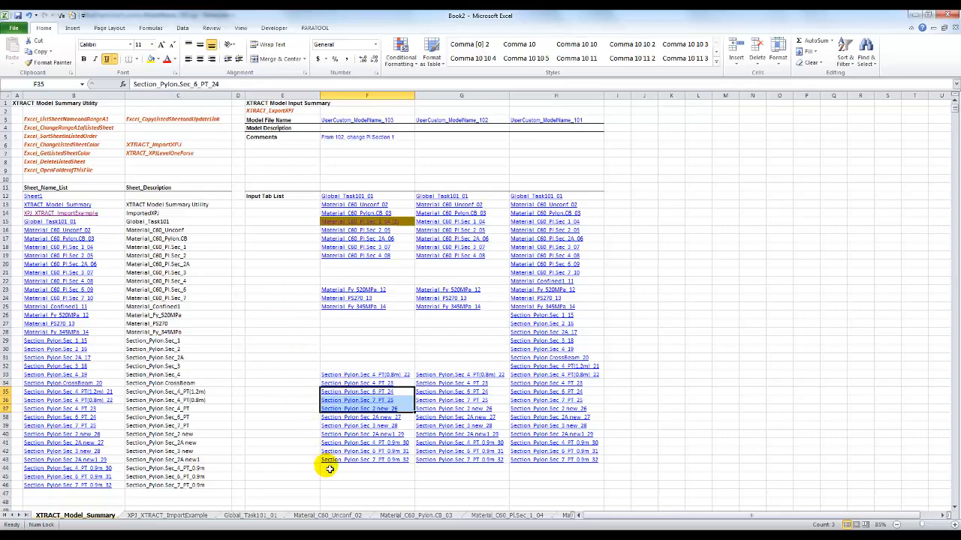